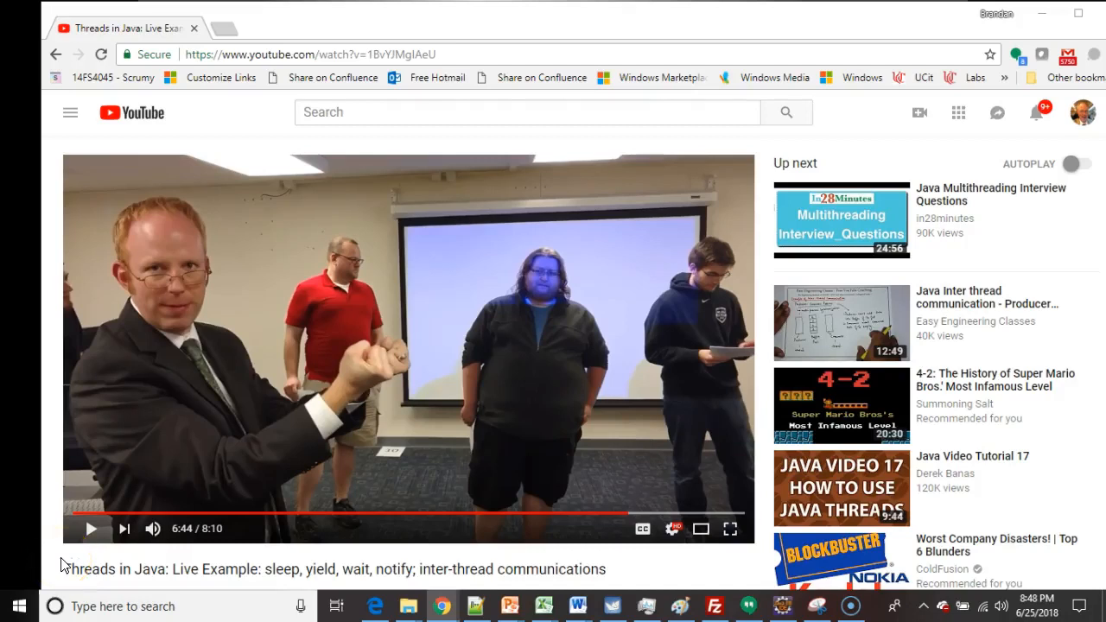
pyautogui.moveTo(263, 429)
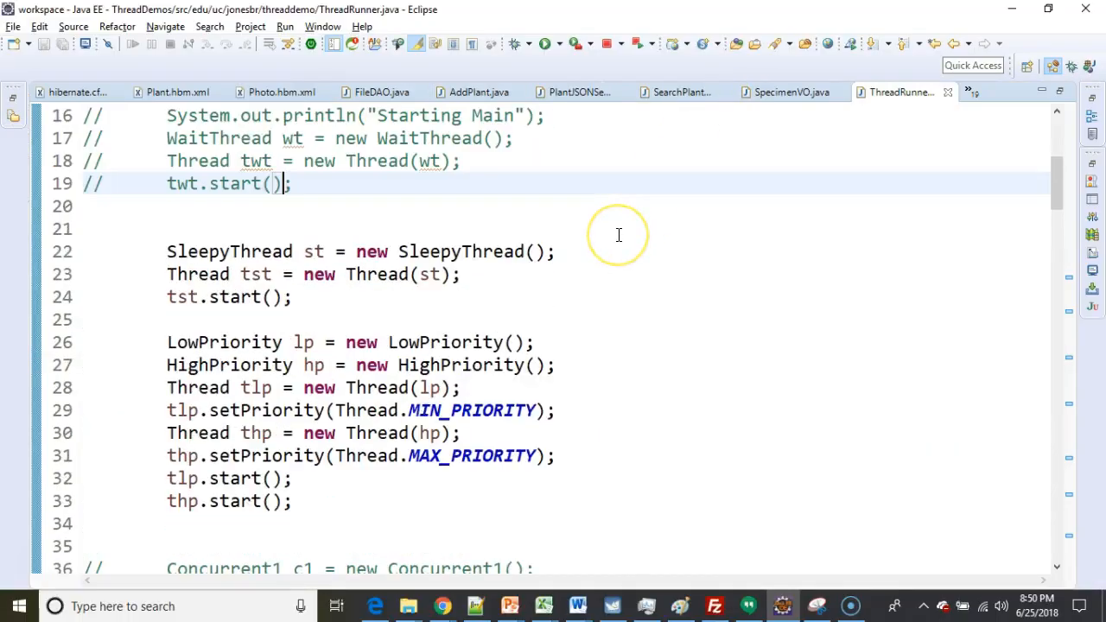
pyautogui.moveTo(619, 235)
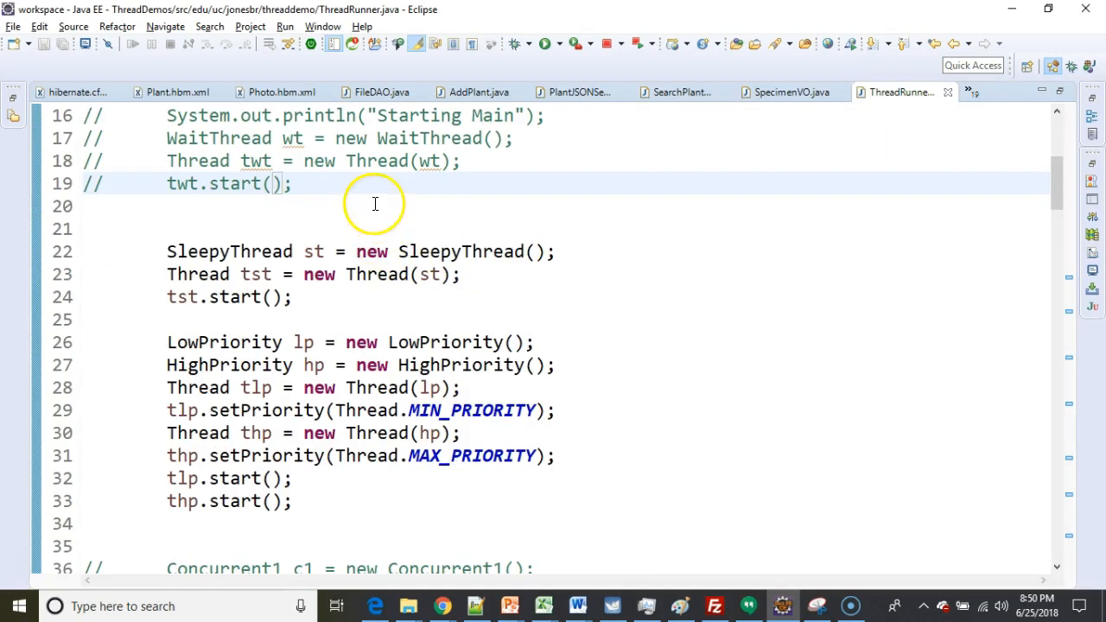
# Uncomment the three NotifyThread creation and start lines in runThreads, leaving Concurrent lines commented
pyautogui.scroll(3)
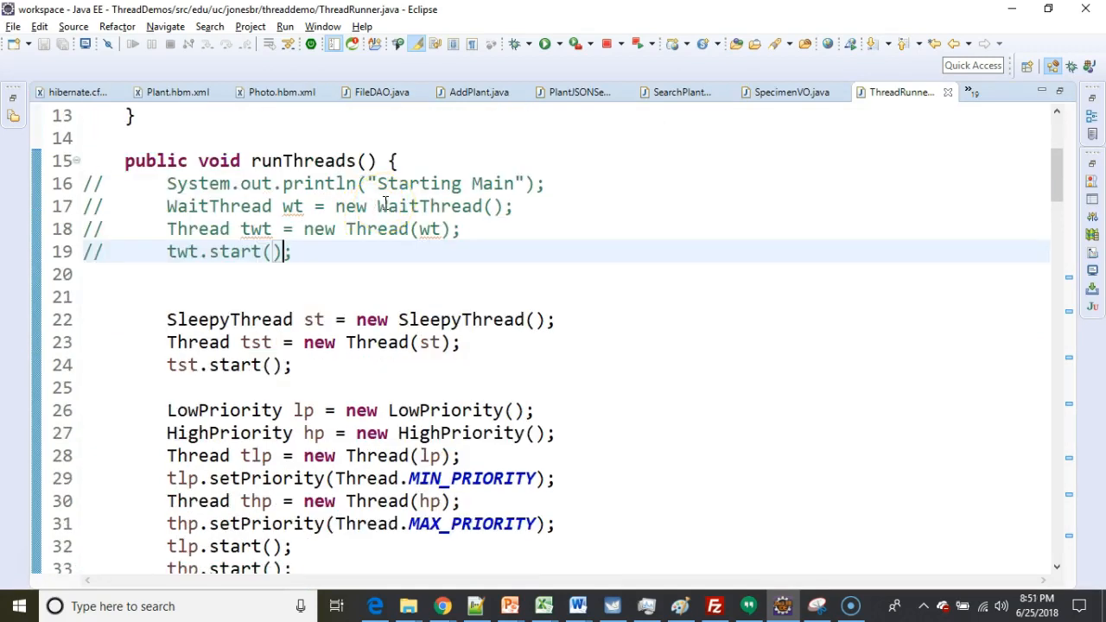
pyautogui.moveTo(458, 269)
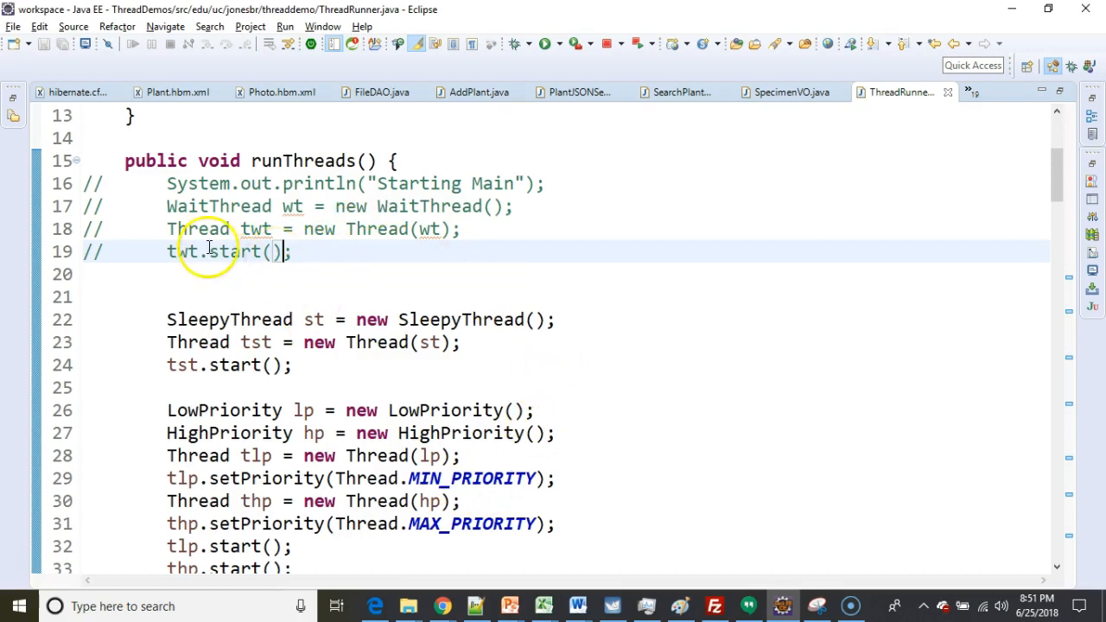
pyautogui.moveTo(166, 183); pyautogui.dragTo(292, 252)
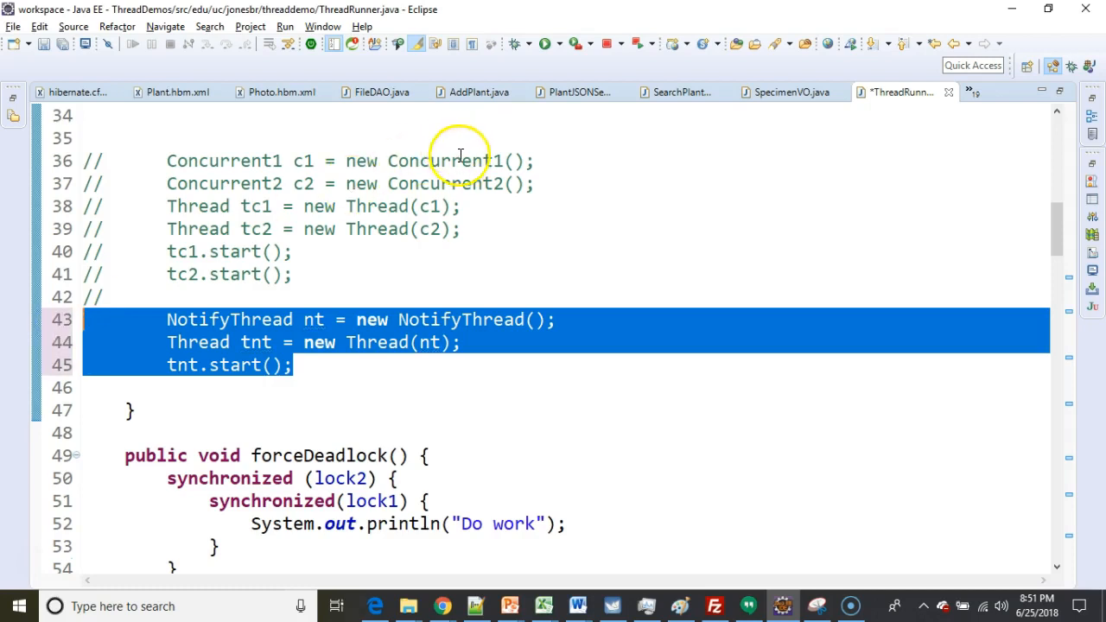
pyautogui.click(400, 273)
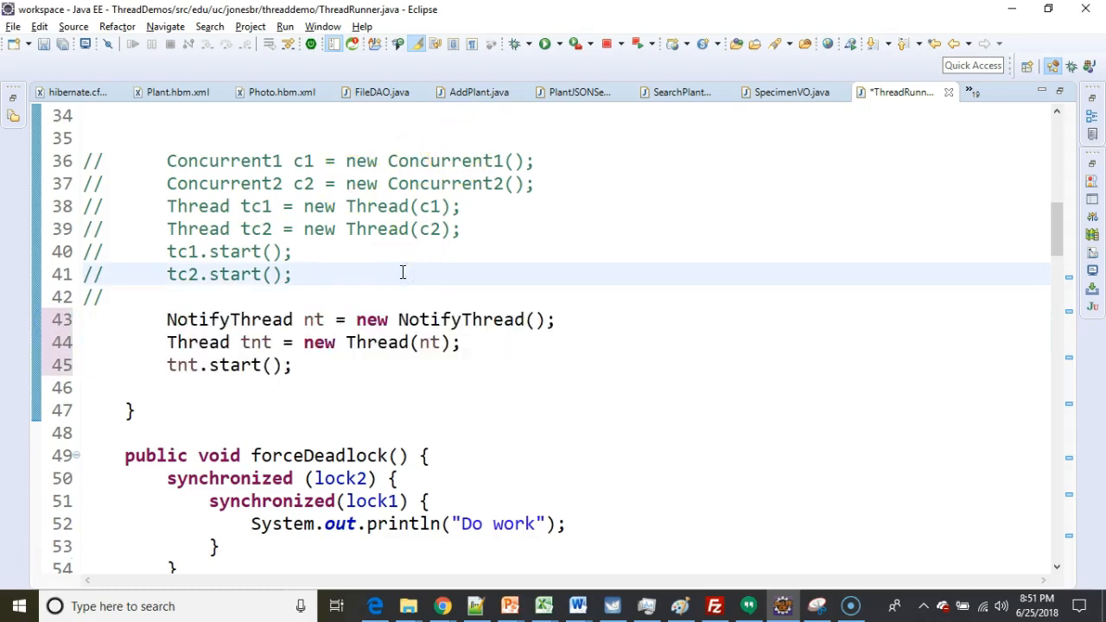
# Locate the WaitThread class and highlight its name occurrences
pyautogui.scroll(-3)
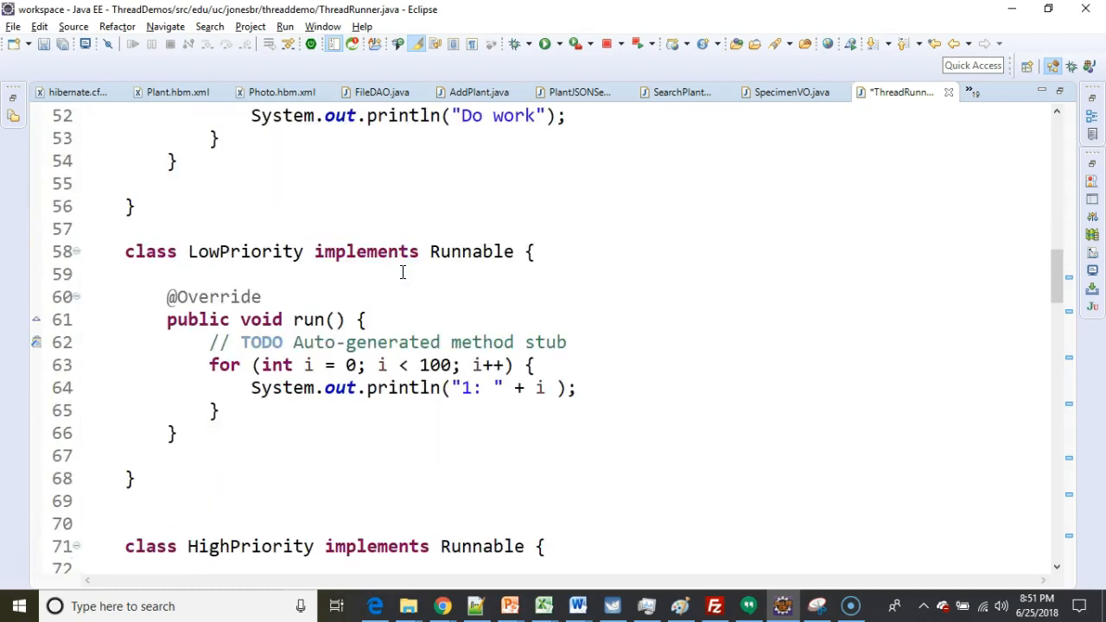
pyautogui.scroll(-3)
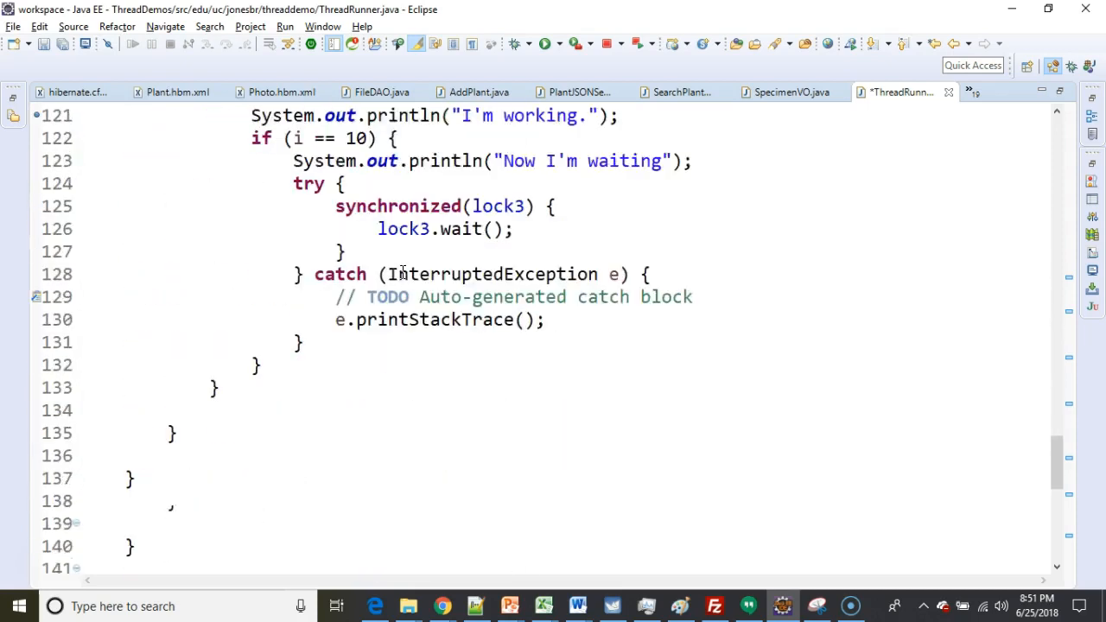
pyautogui.doubleClick(223, 138)
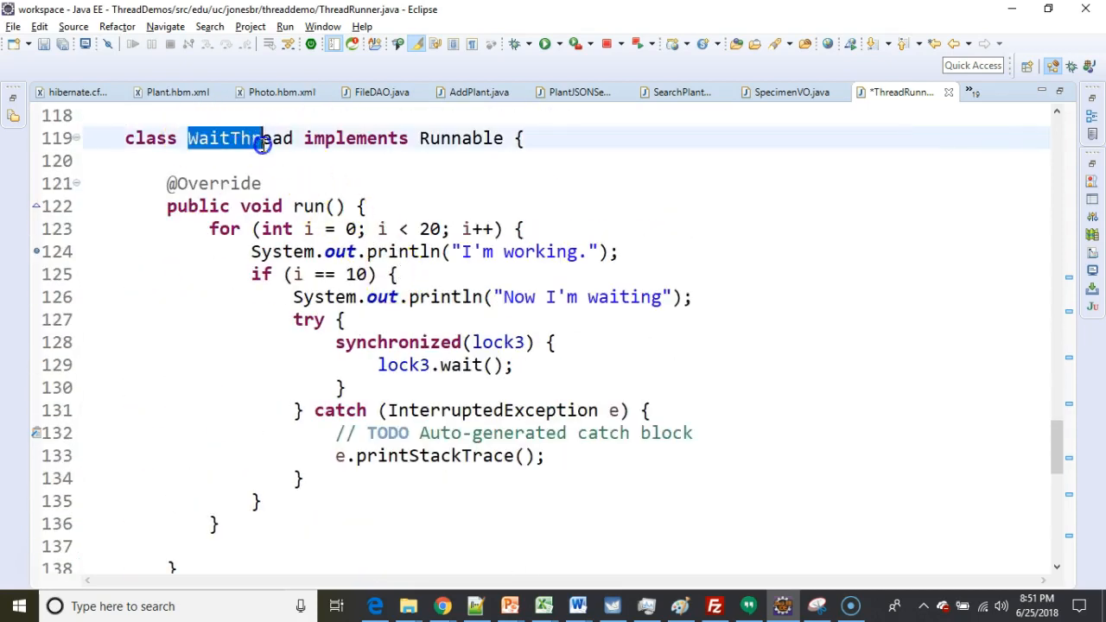
pyautogui.doubleClick(240, 138)
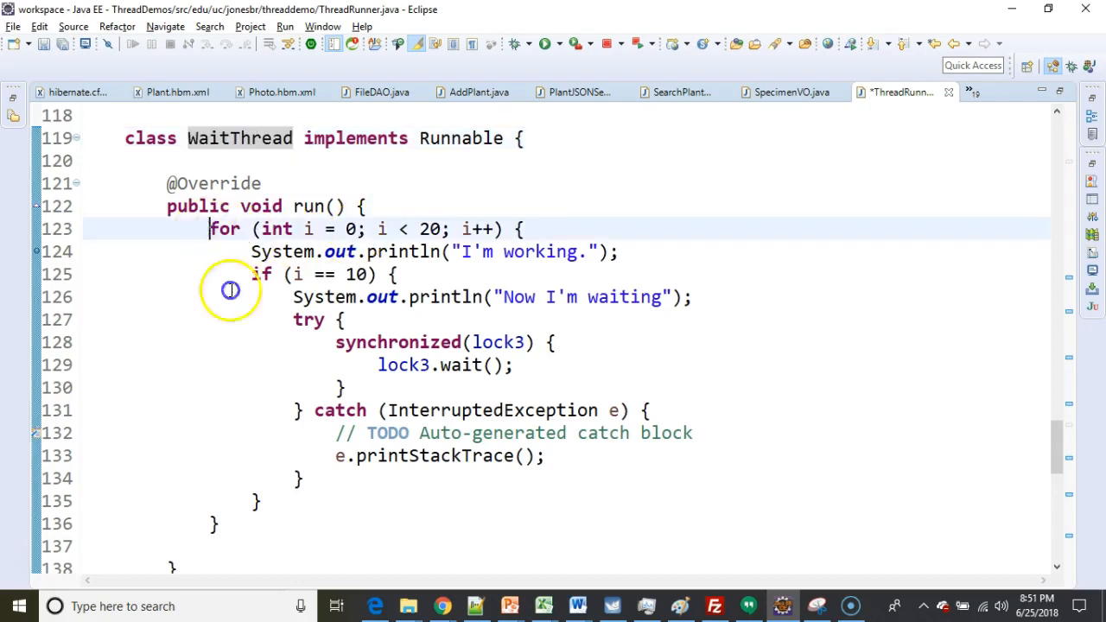
# Review the run method's for loop, the lock3.wait() call and the InterruptedException Javadoc
pyautogui.moveTo(209, 228); pyautogui.dragTo(222, 523)
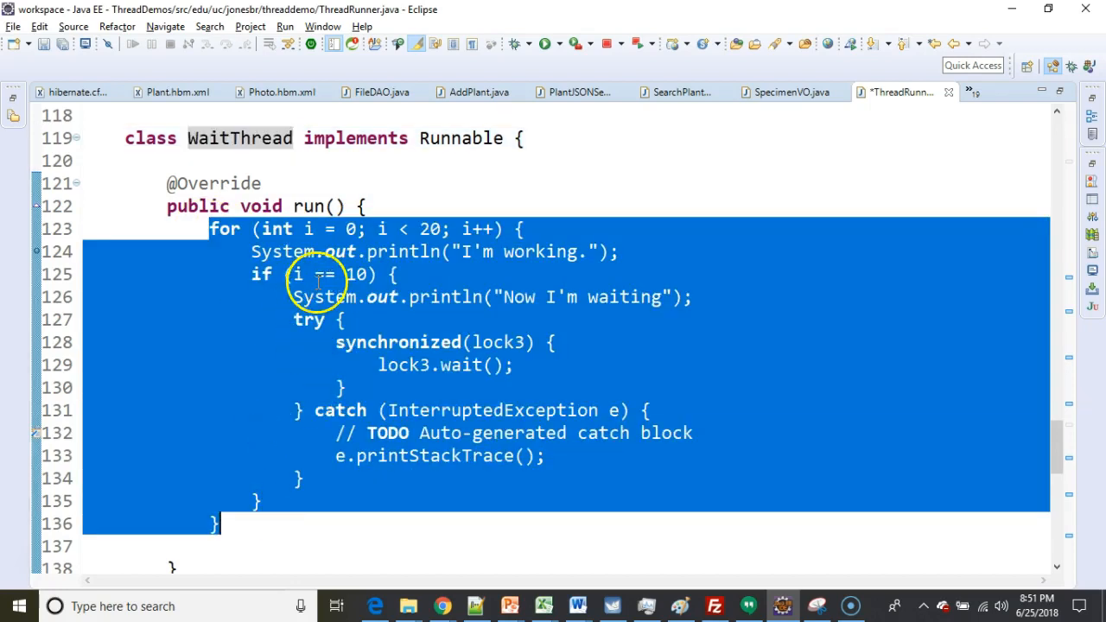
pyautogui.click(500, 297)
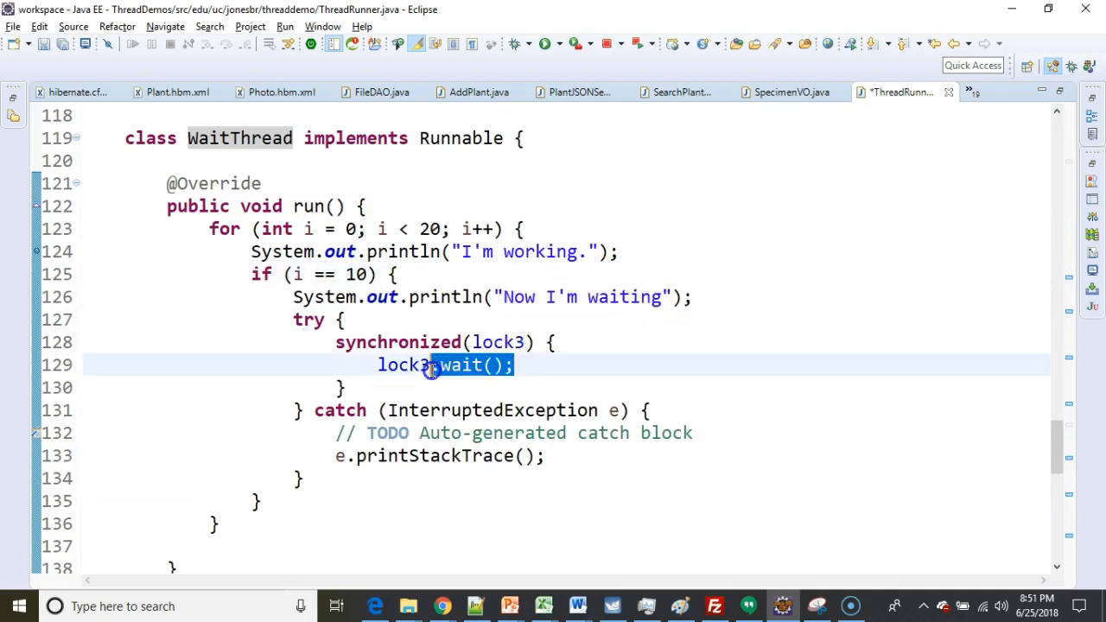
pyautogui.moveTo(484, 412)
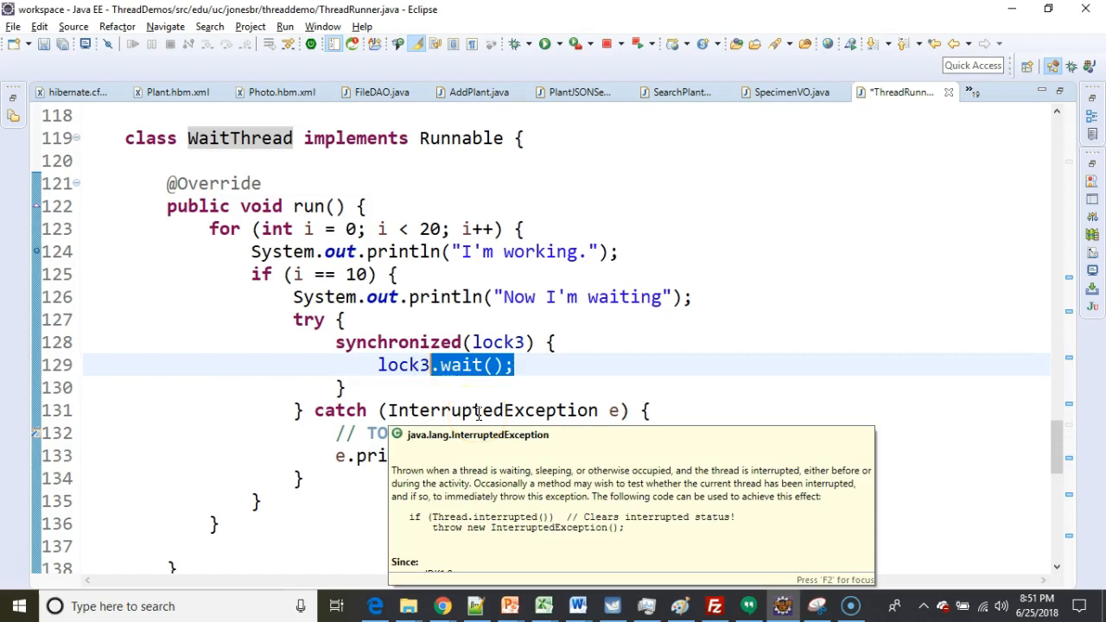
pyautogui.click(695, 297)
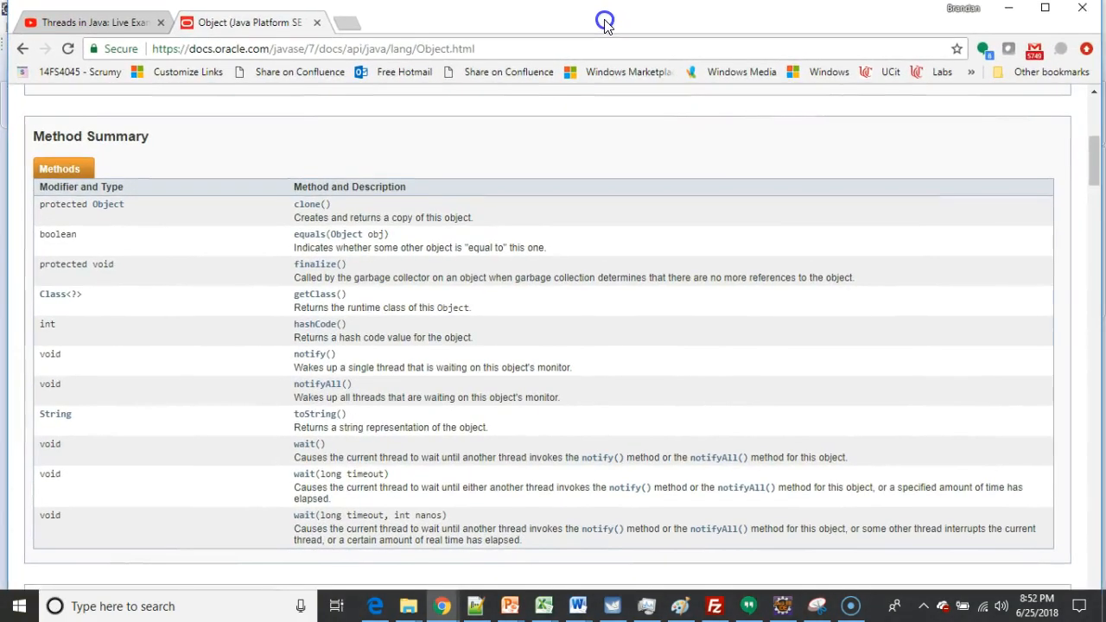
# Scroll the Object Javadoc page to its Method Summary listing wait, notify and notifyAll
pyautogui.scroll(3)
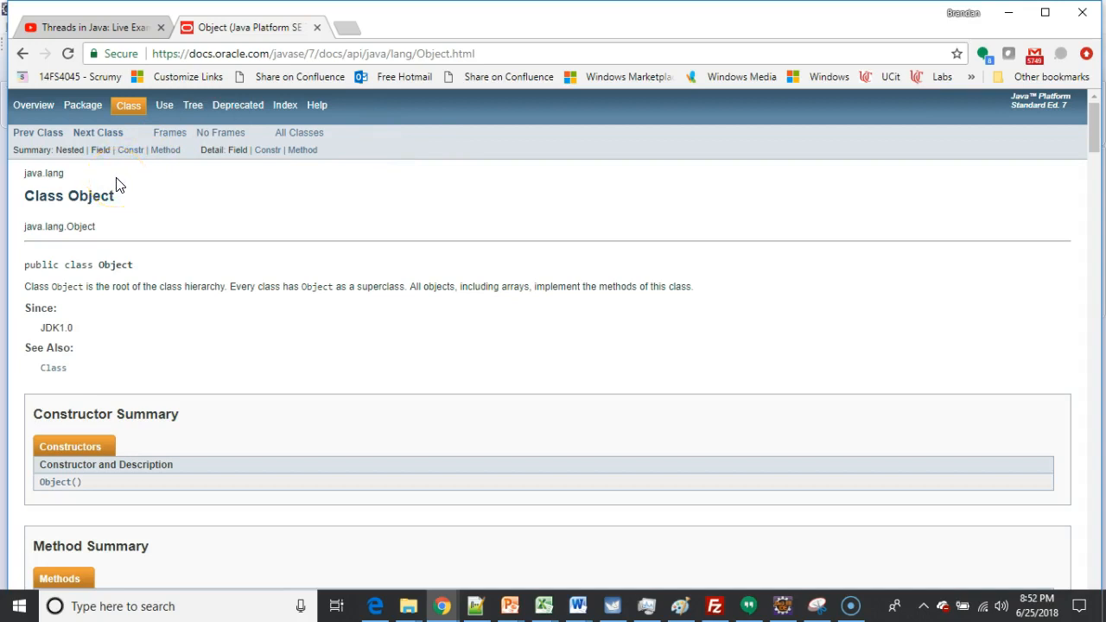
pyautogui.scroll(-3)
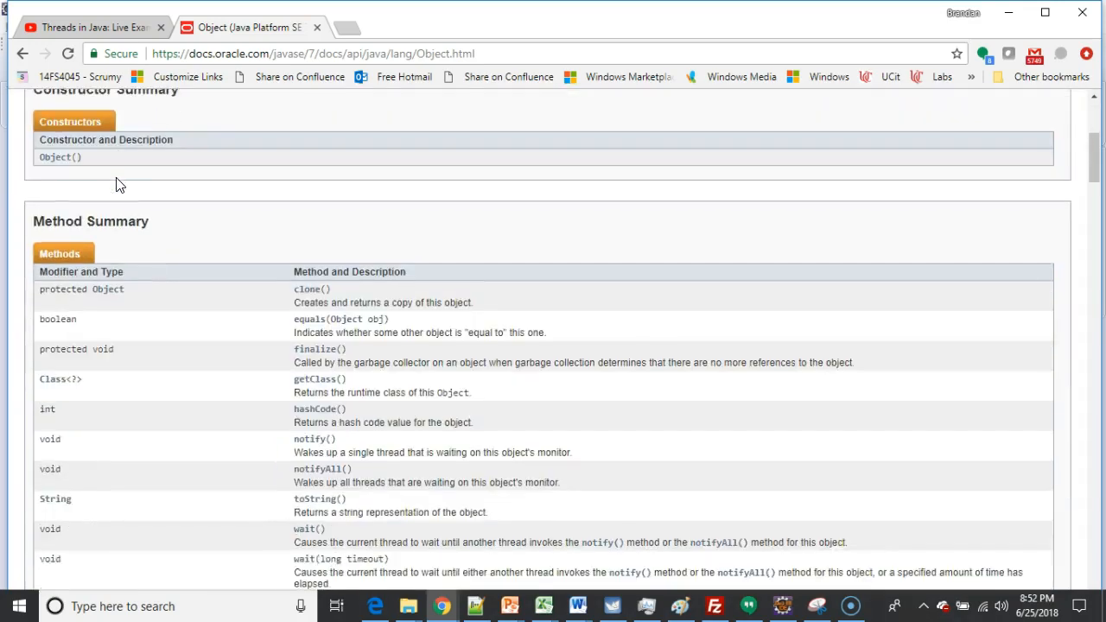
pyautogui.scroll(-3)
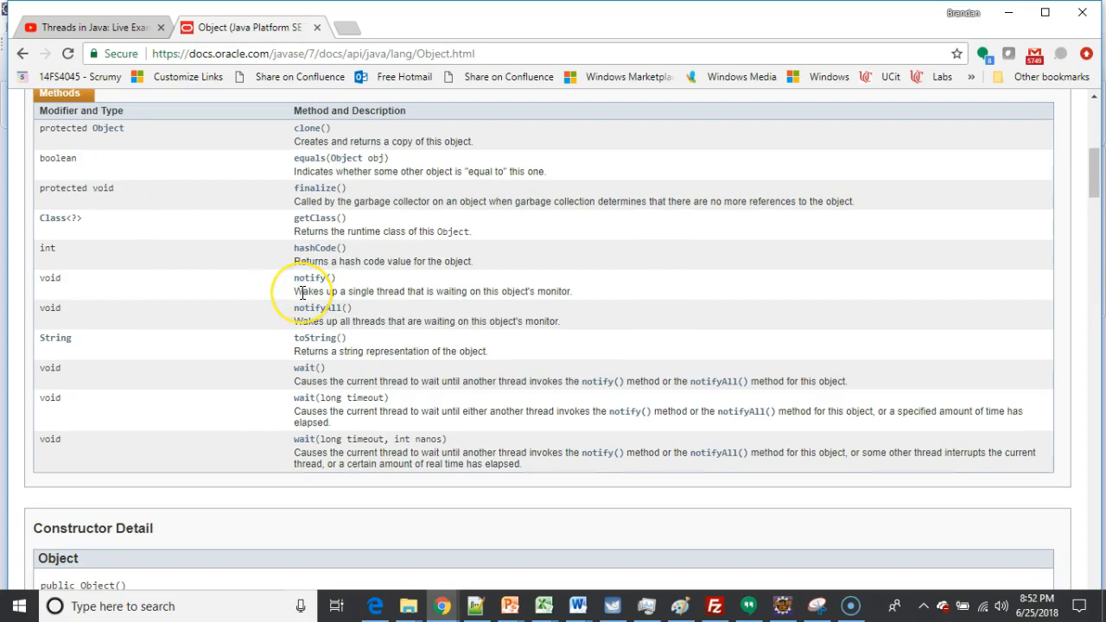
pyautogui.moveTo(302, 294)
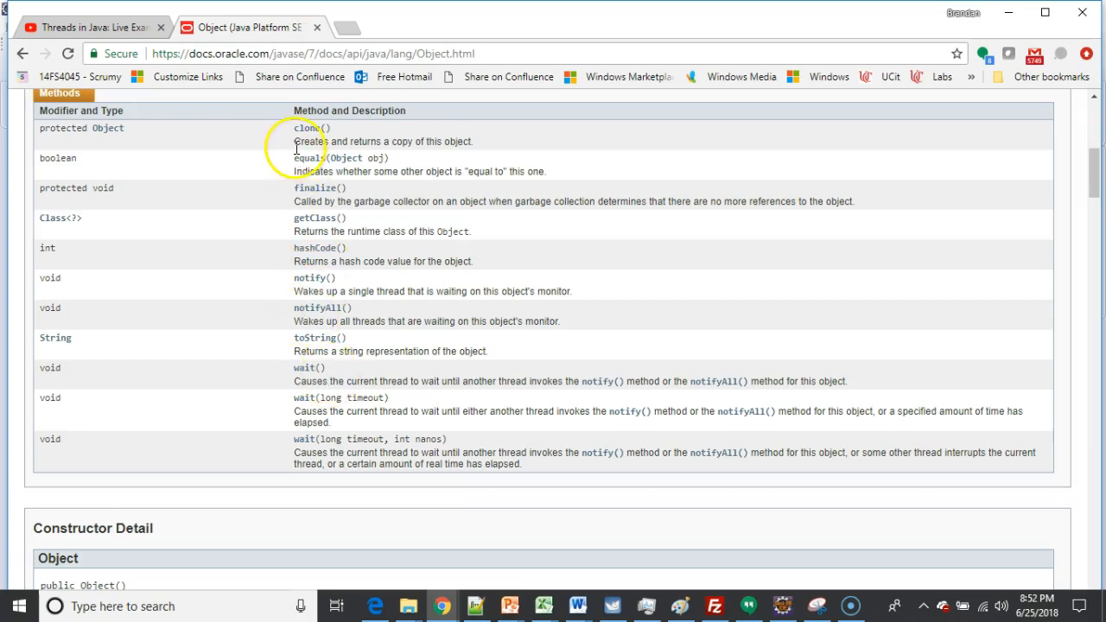
pyautogui.moveTo(262, 254)
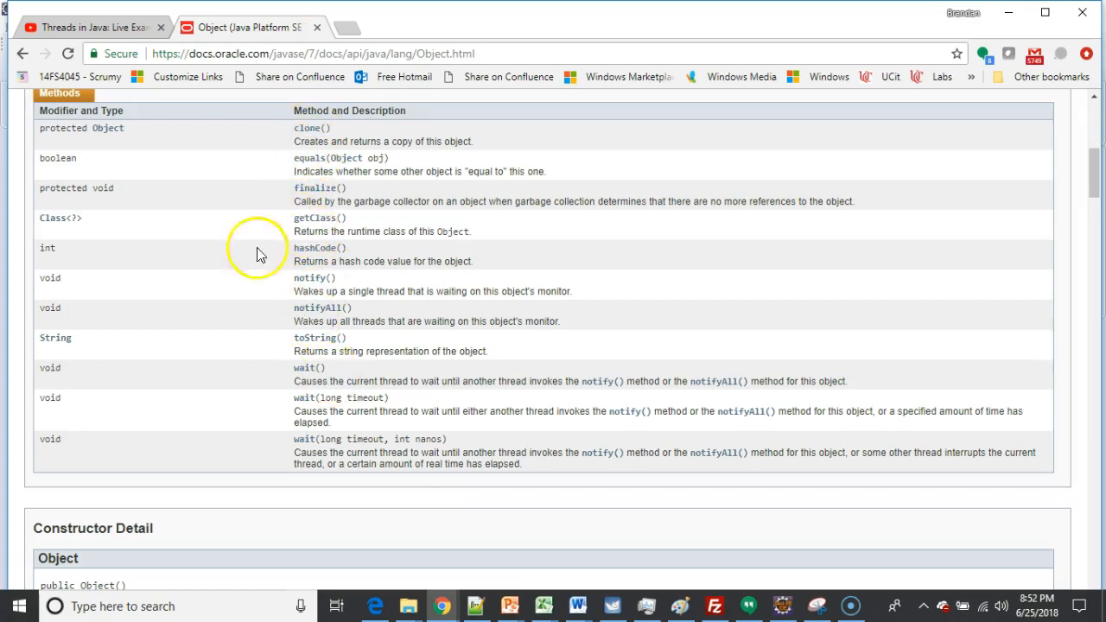
pyautogui.moveTo(268, 373)
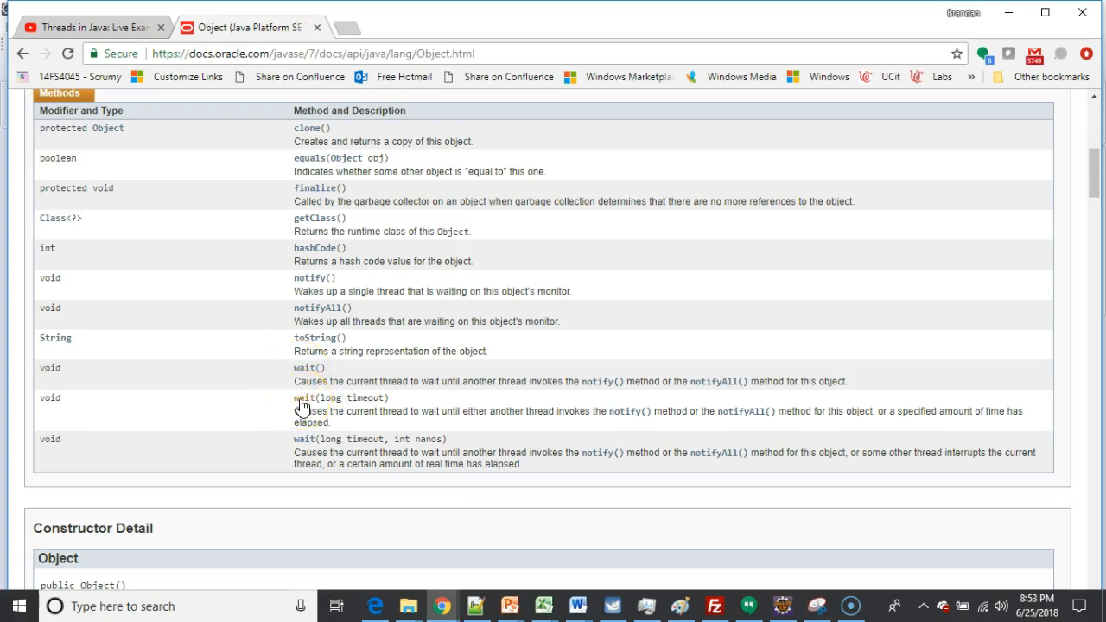
pyautogui.moveTo(298, 398)
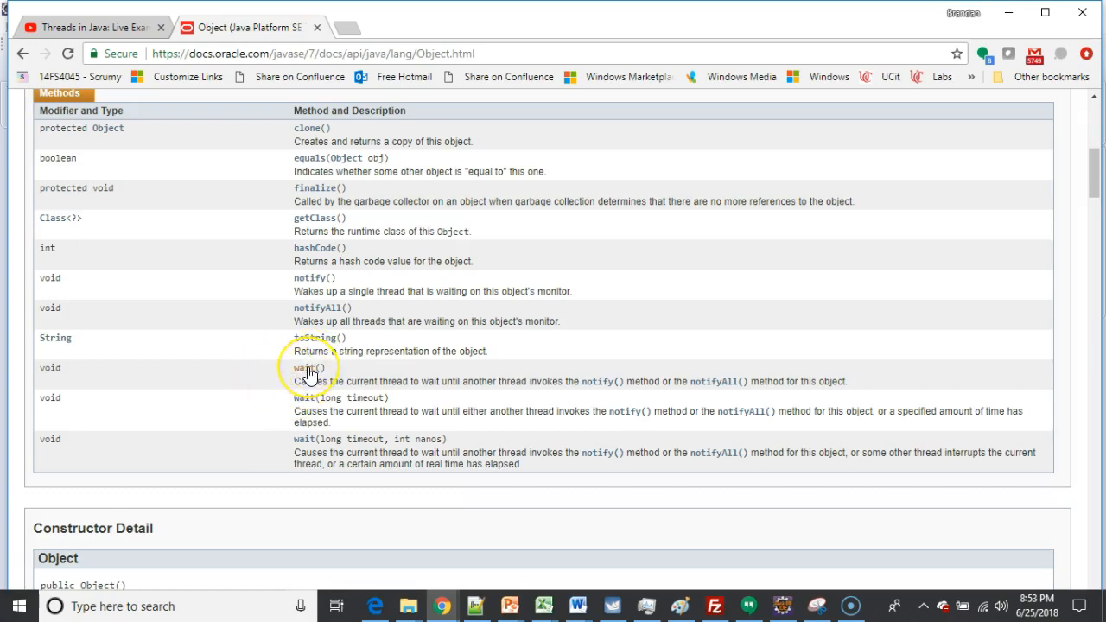
pyautogui.moveTo(342, 401)
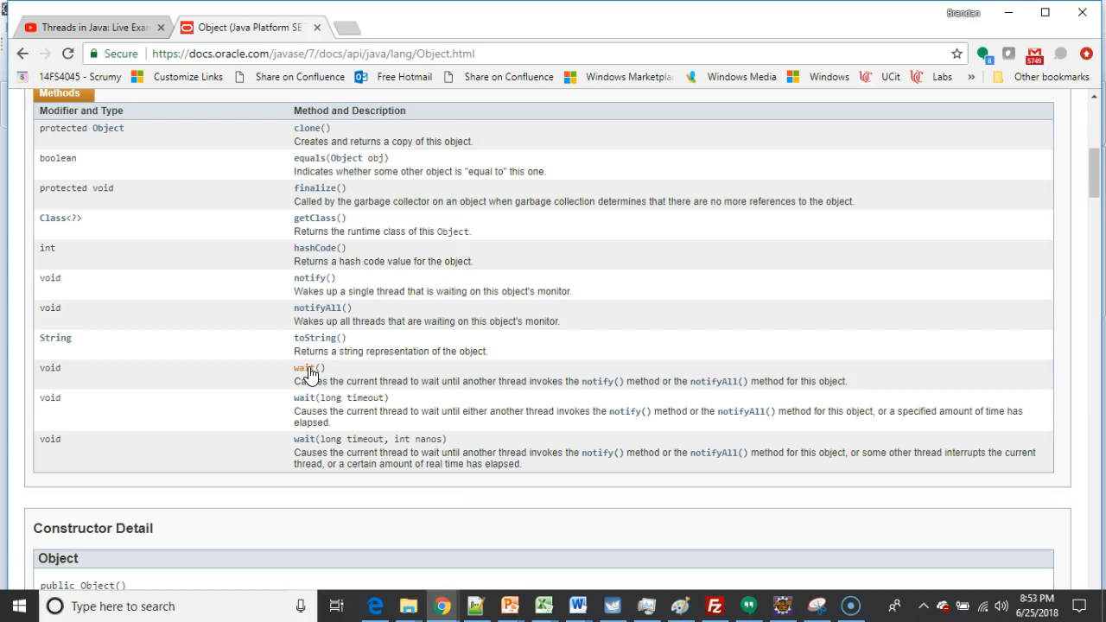
pyautogui.moveTo(309, 283)
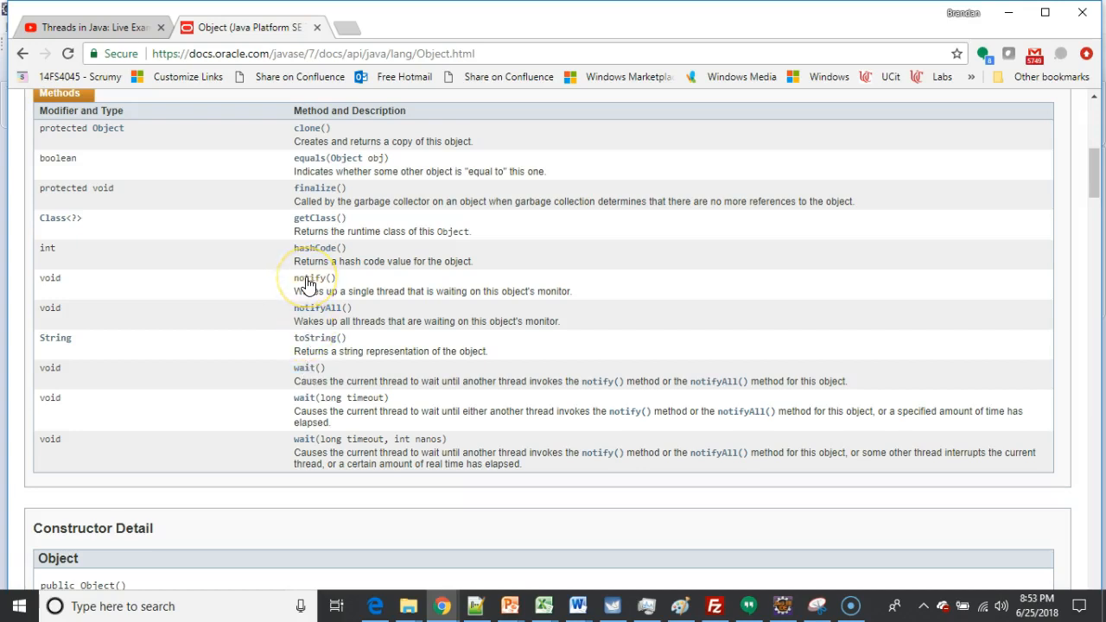
pyautogui.moveTo(318, 315)
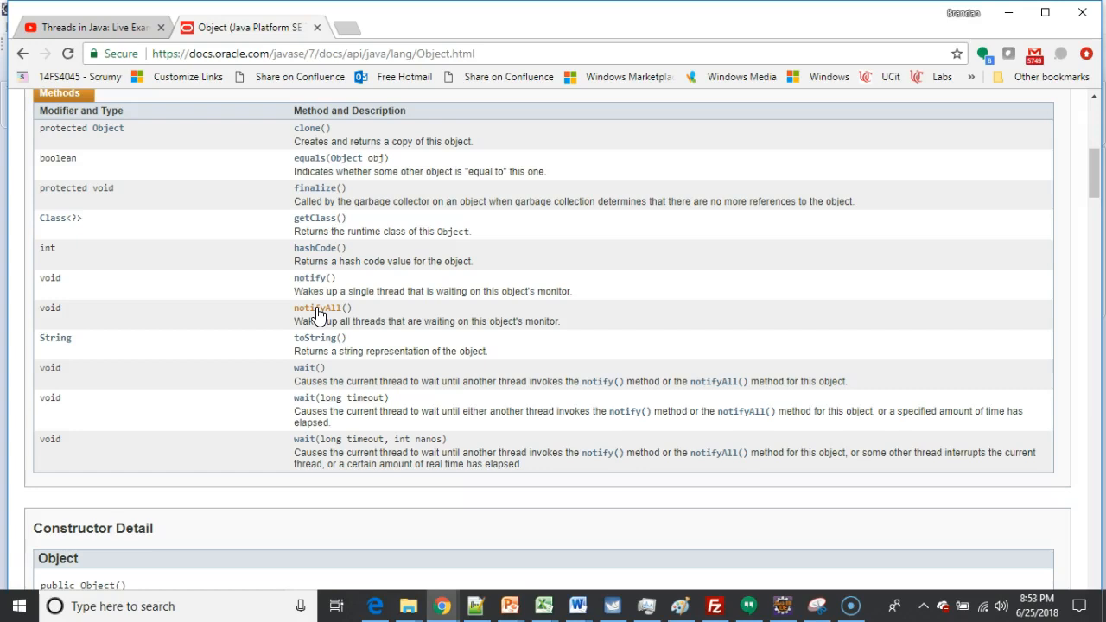
pyautogui.moveTo(406, 63)
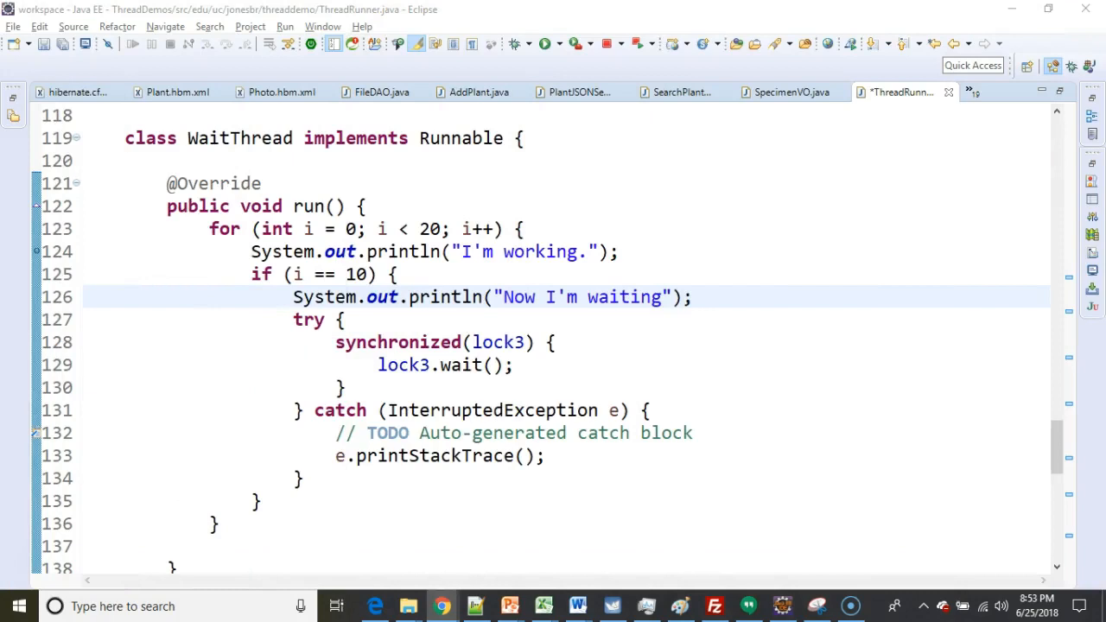
pyautogui.moveTo(377, 138)
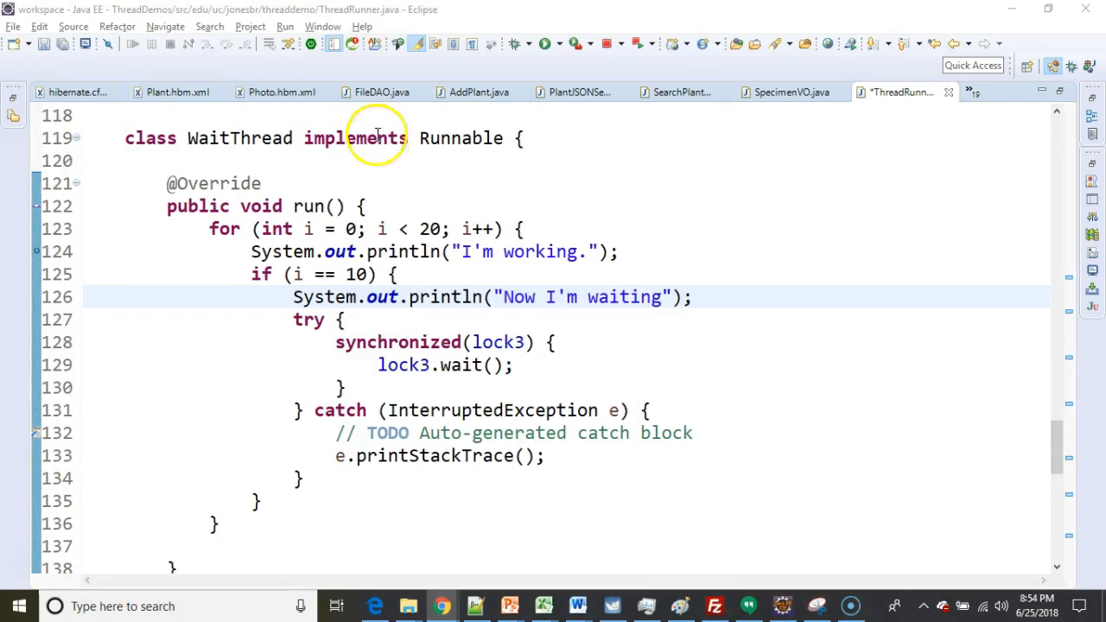
pyautogui.moveTo(387, 337)
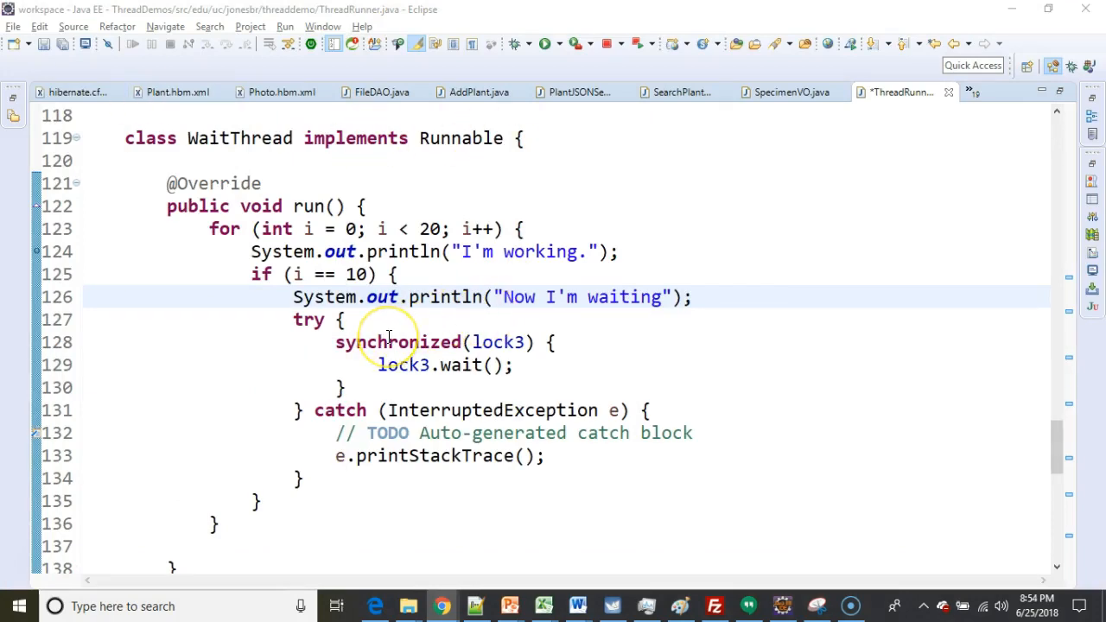
pyautogui.moveTo(307, 352)
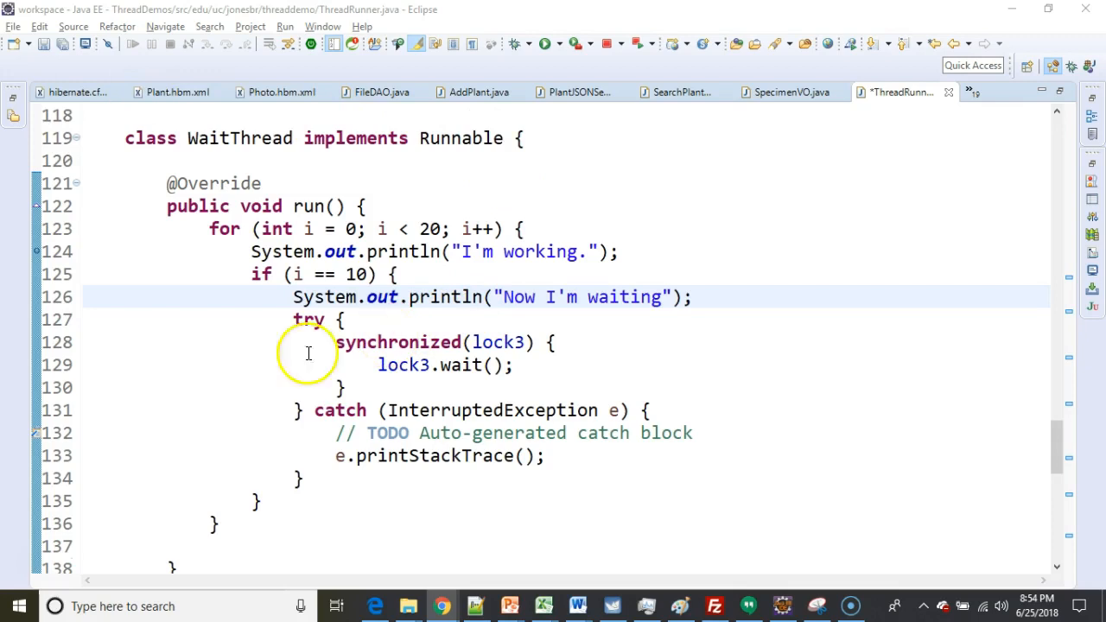
pyautogui.scroll(-3)
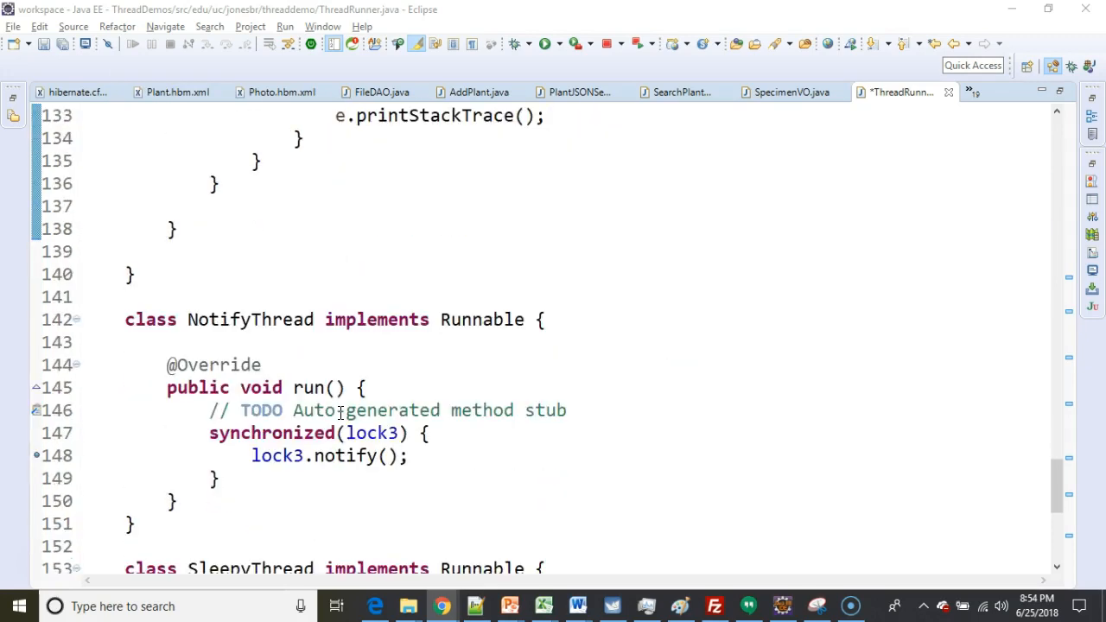
pyautogui.scroll(-3)
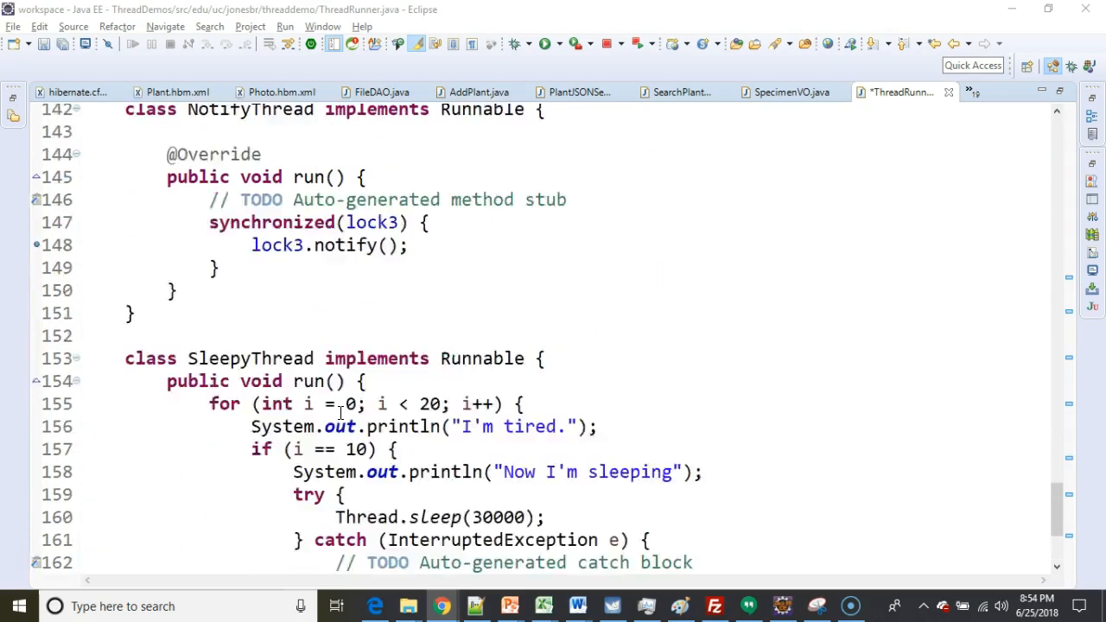
pyautogui.scroll(3)
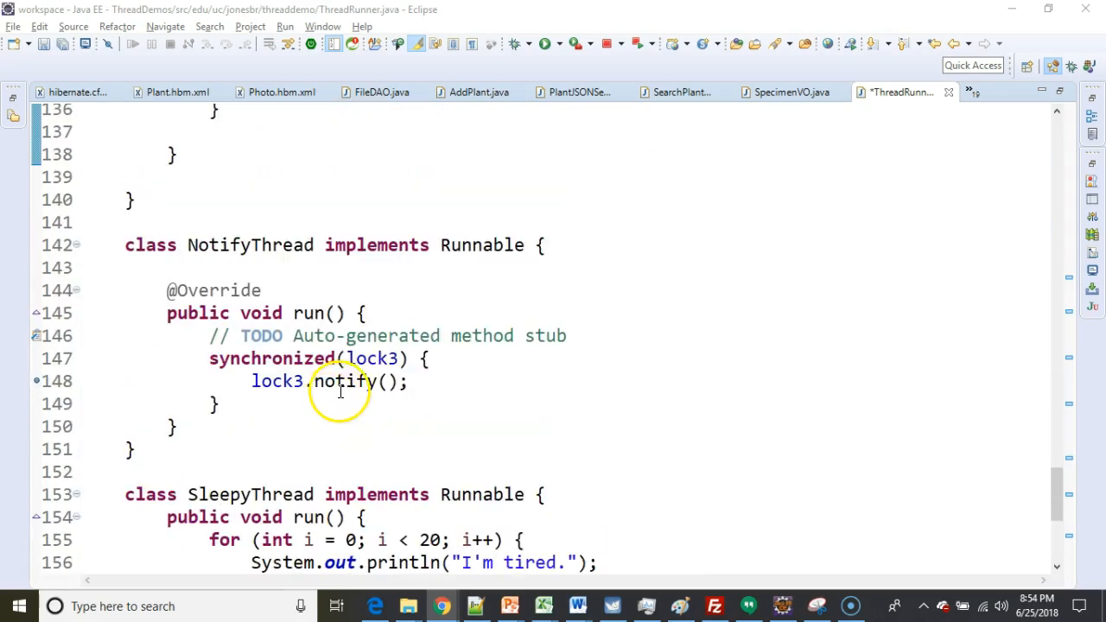
pyautogui.tripleClick(328, 382)
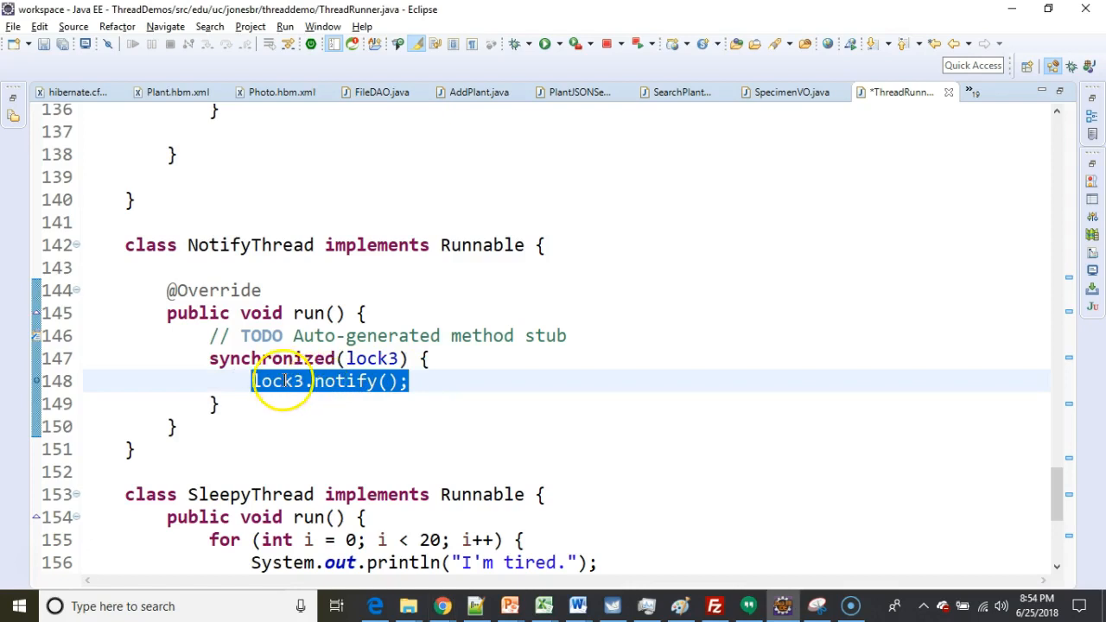
pyautogui.scroll(3)
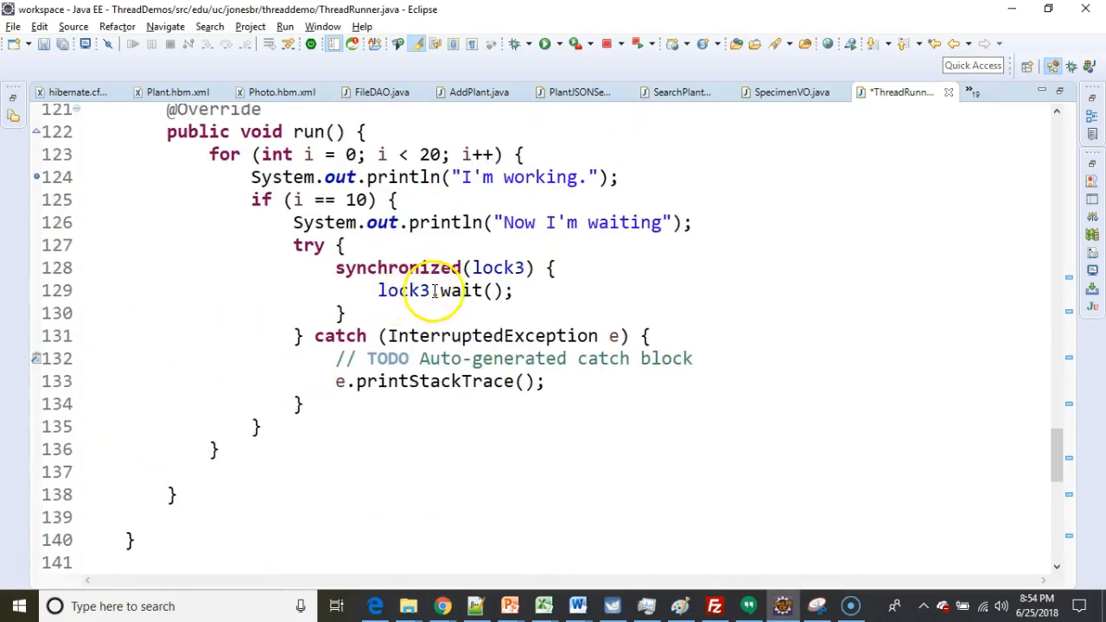
pyautogui.moveTo(456, 290)
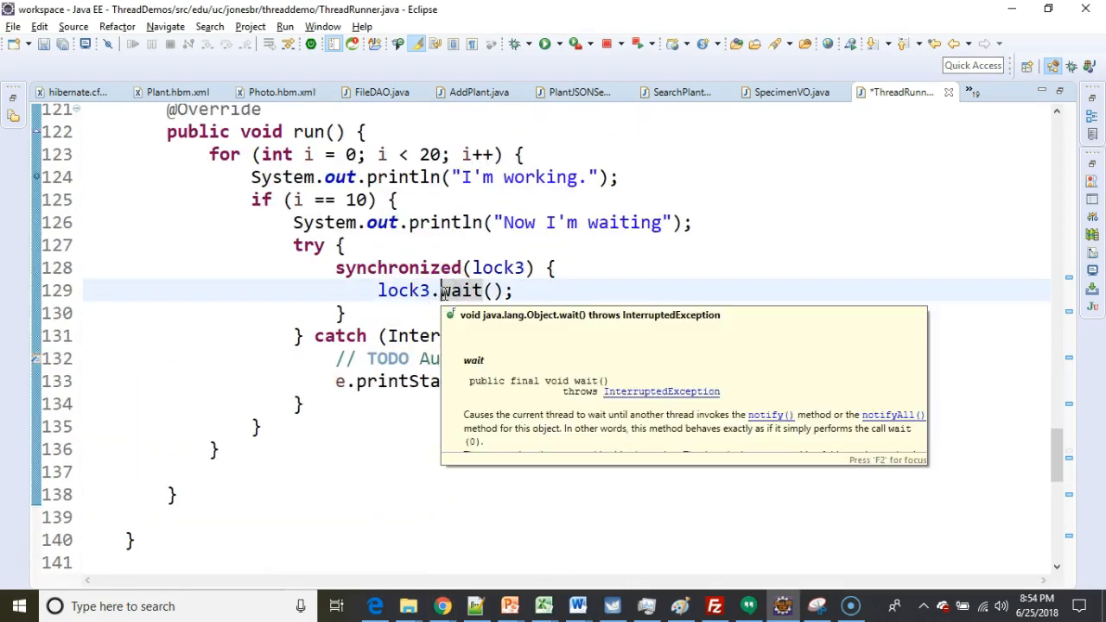
pyautogui.scroll(-3)
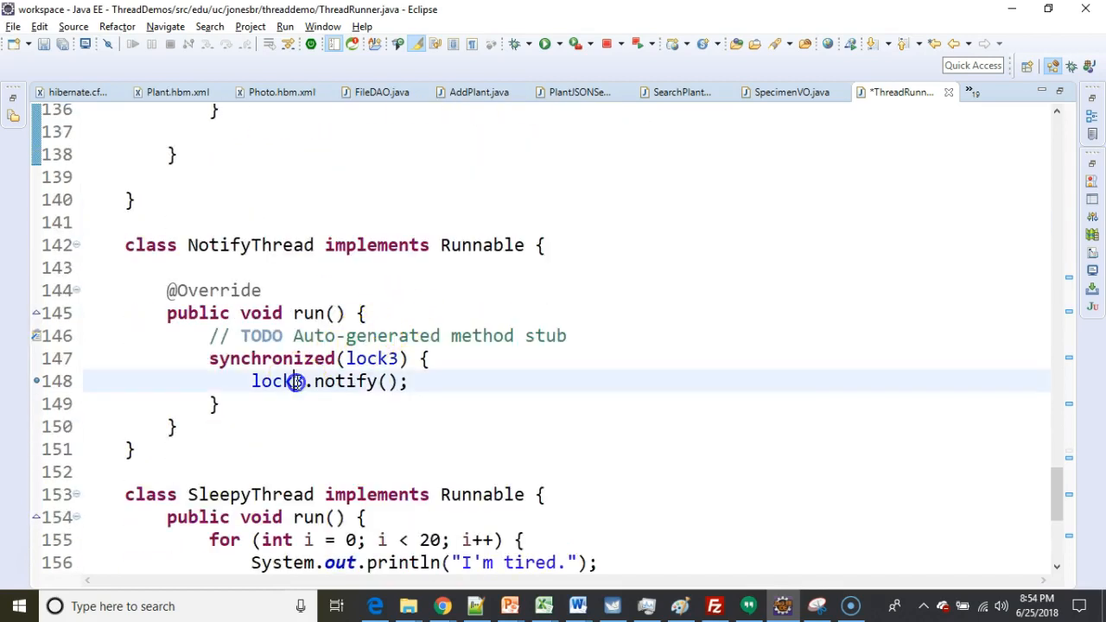
pyautogui.doubleClick(276, 382)
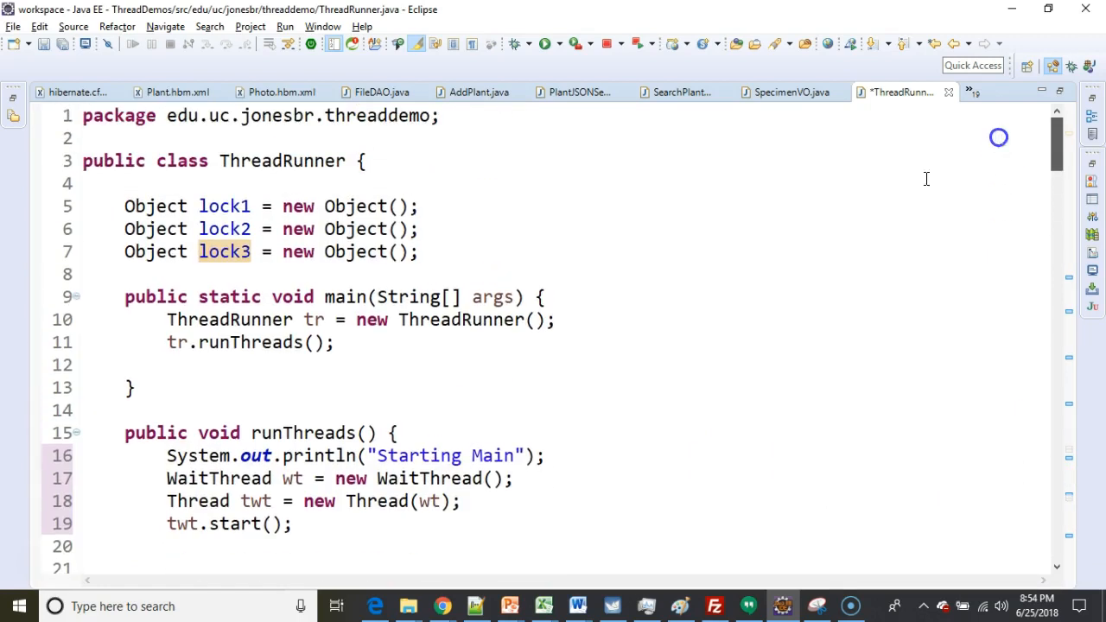
pyautogui.tripleClick(260, 252)
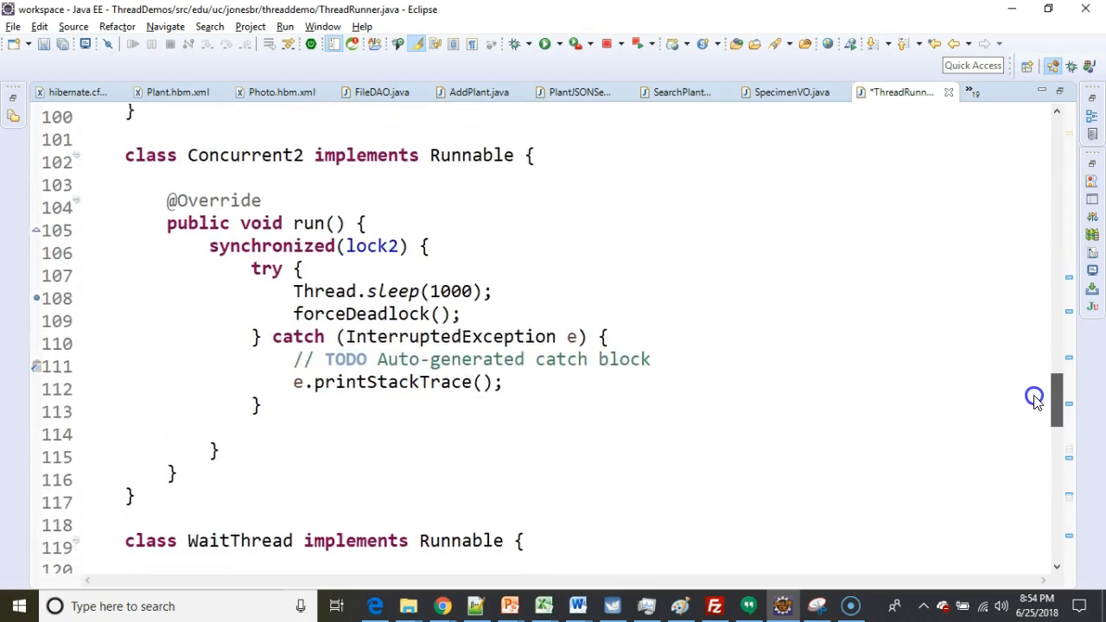
pyautogui.scroll(-3)
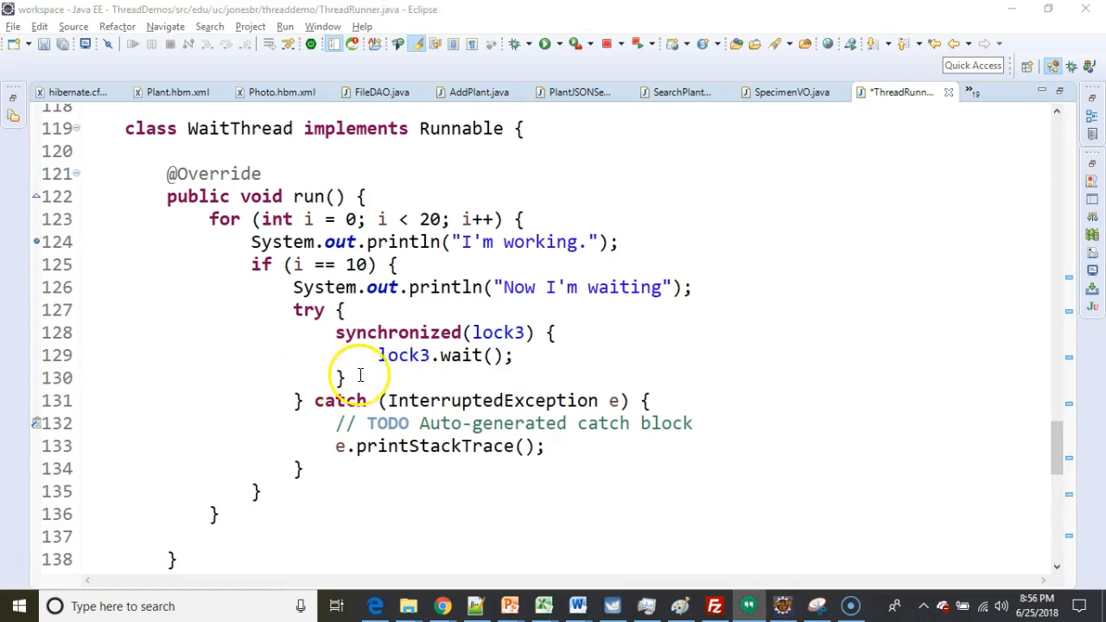
pyautogui.scroll(-3)
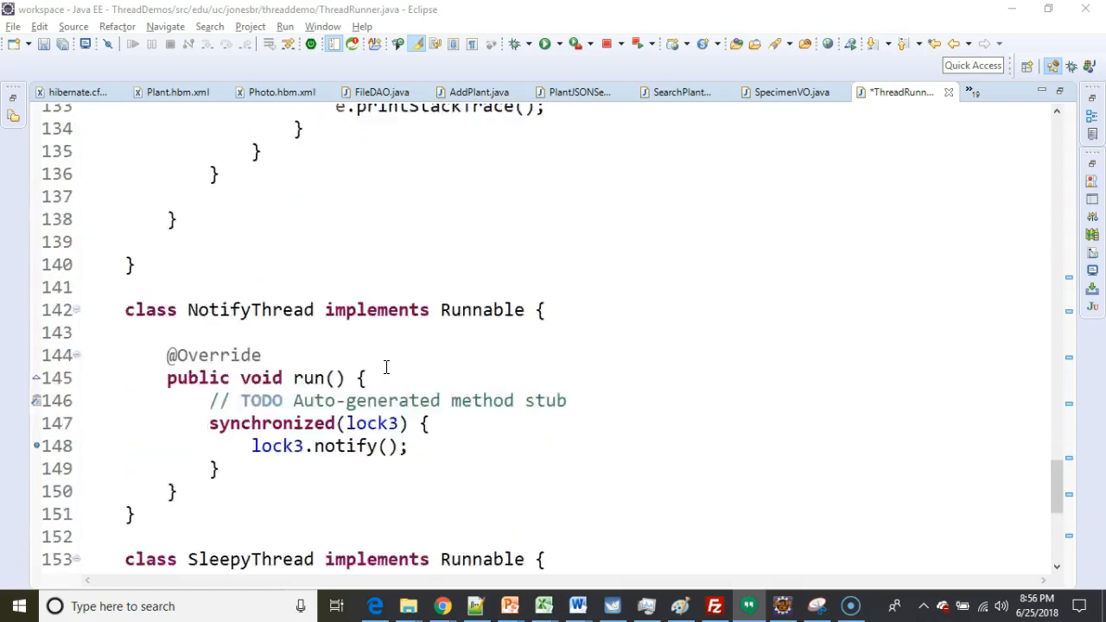
pyautogui.scroll(-3)
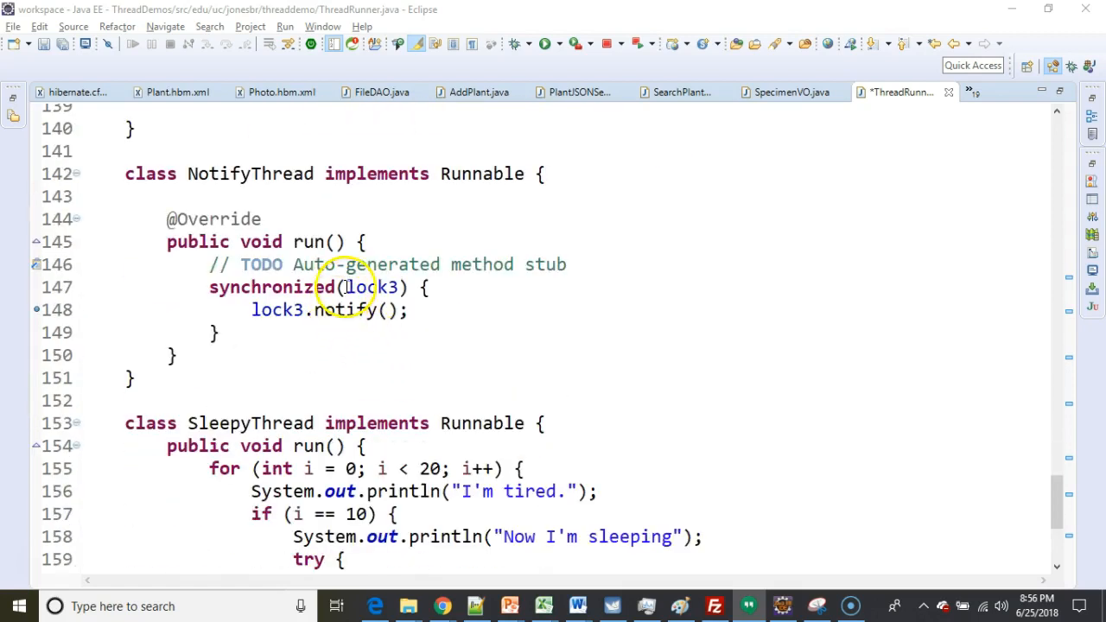
pyautogui.doubleClick(370, 287)
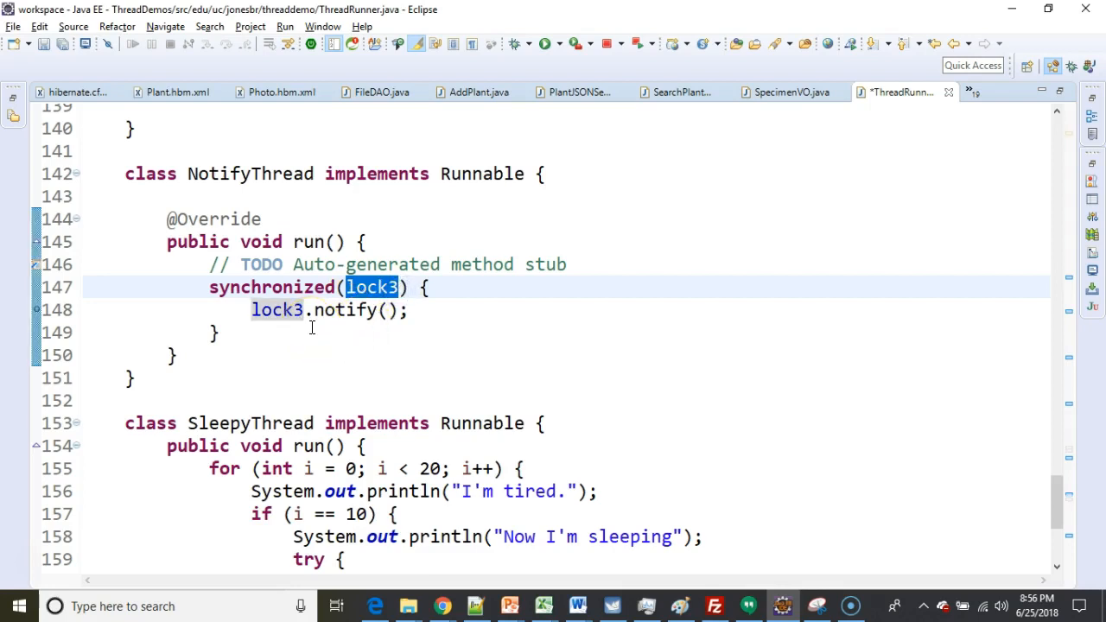
pyautogui.scroll(3)
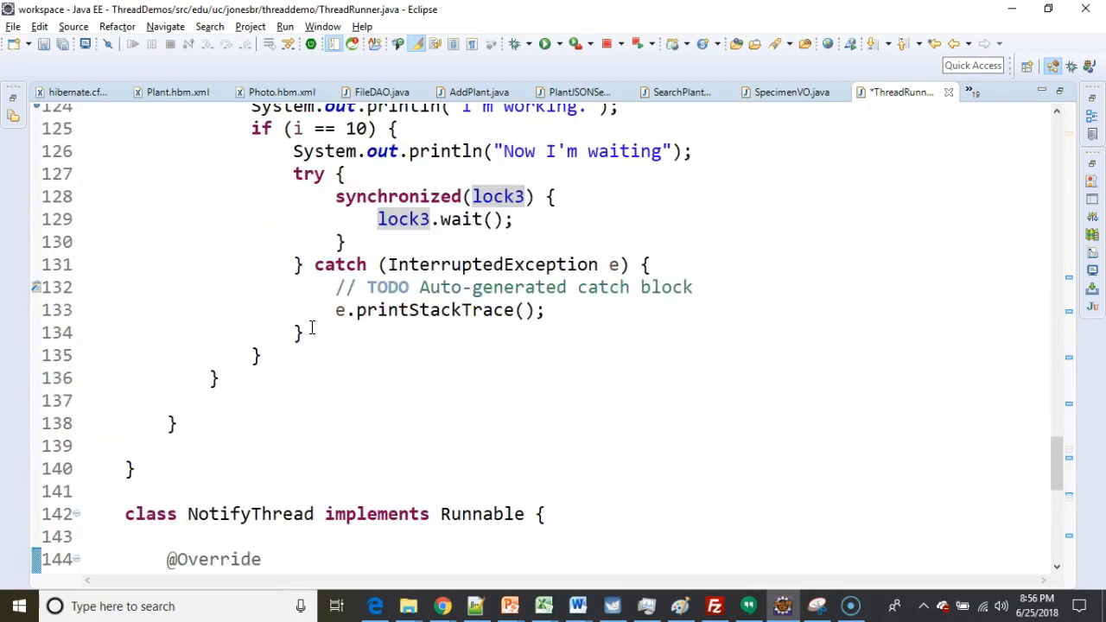
pyautogui.scroll(3)
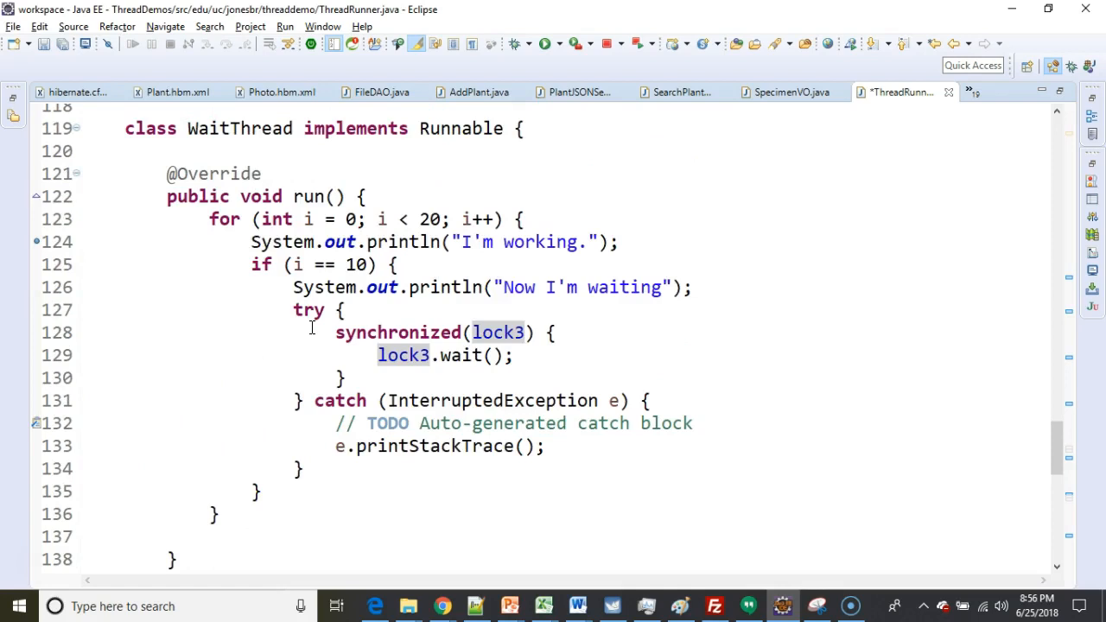
pyautogui.scroll(-3)
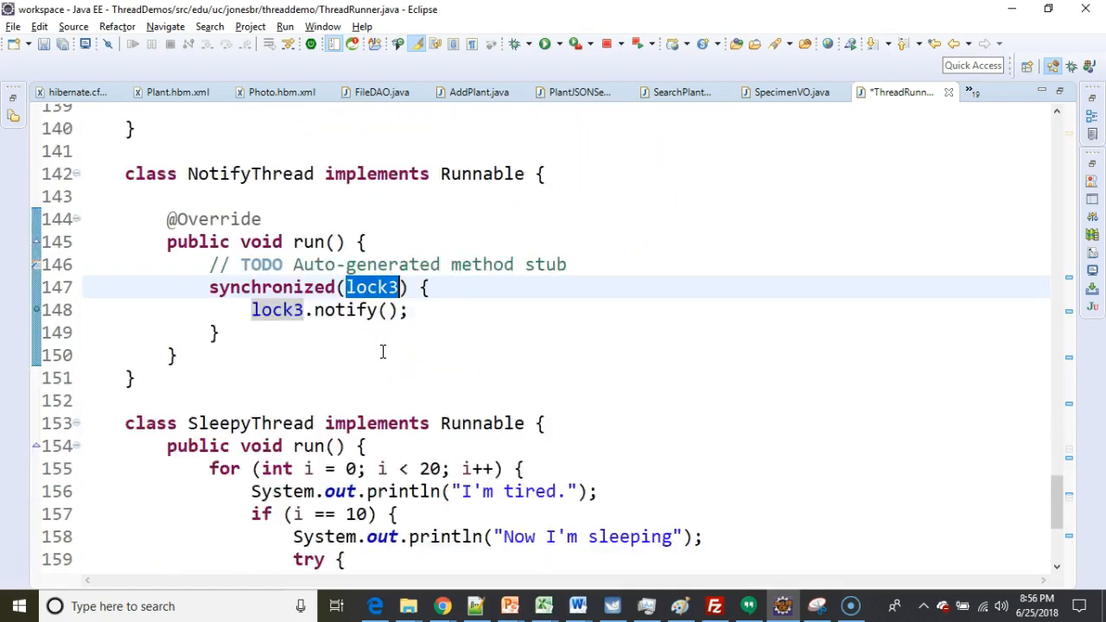
pyautogui.scroll(3)
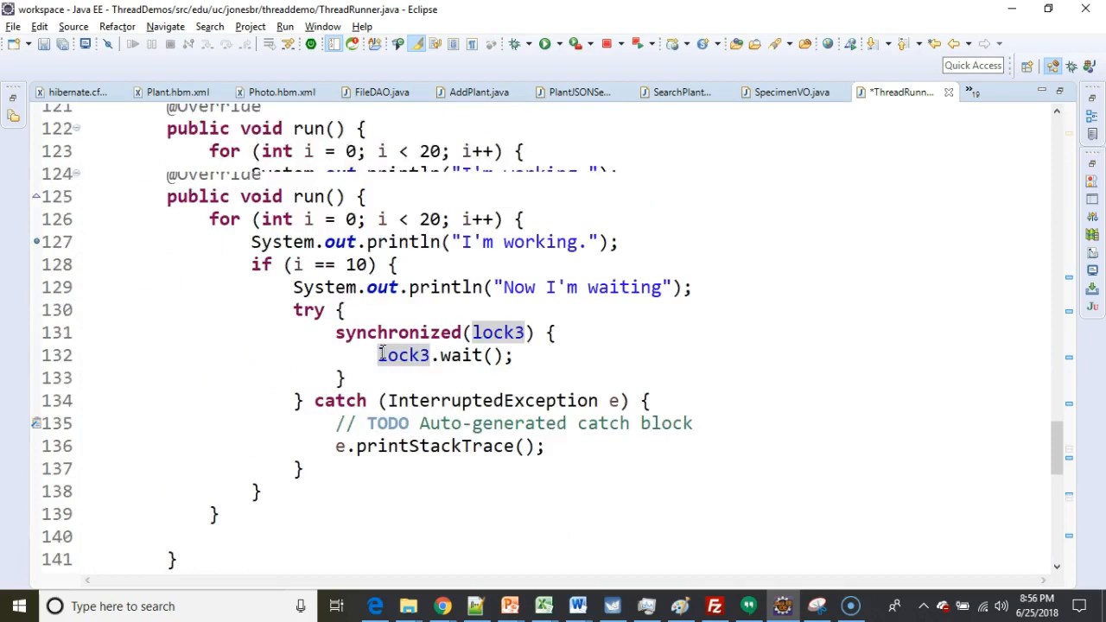
pyautogui.scroll(3)
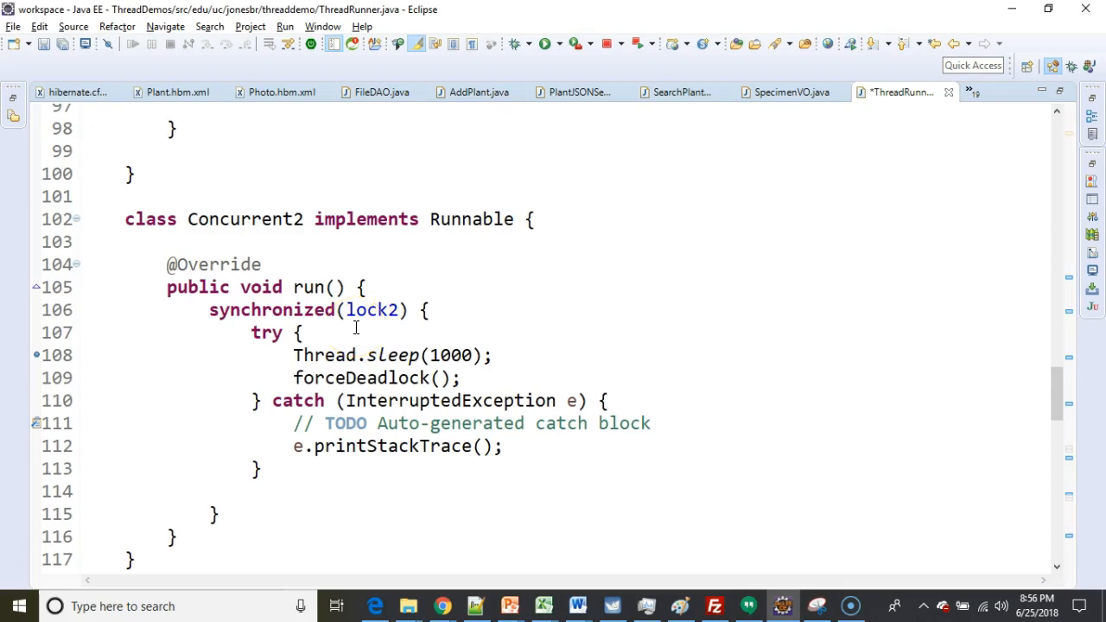
pyautogui.scroll(3)
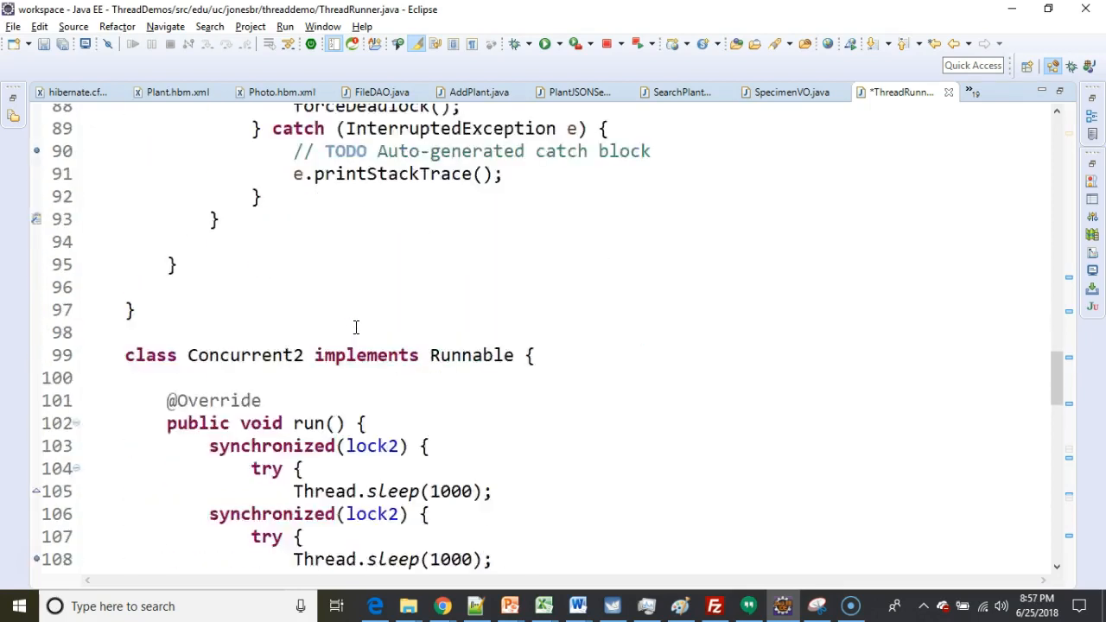
# Scroll through ThreadRunner.java from the NotifyThread class to runThreads and the tnt.start() call
pyautogui.scroll(3)
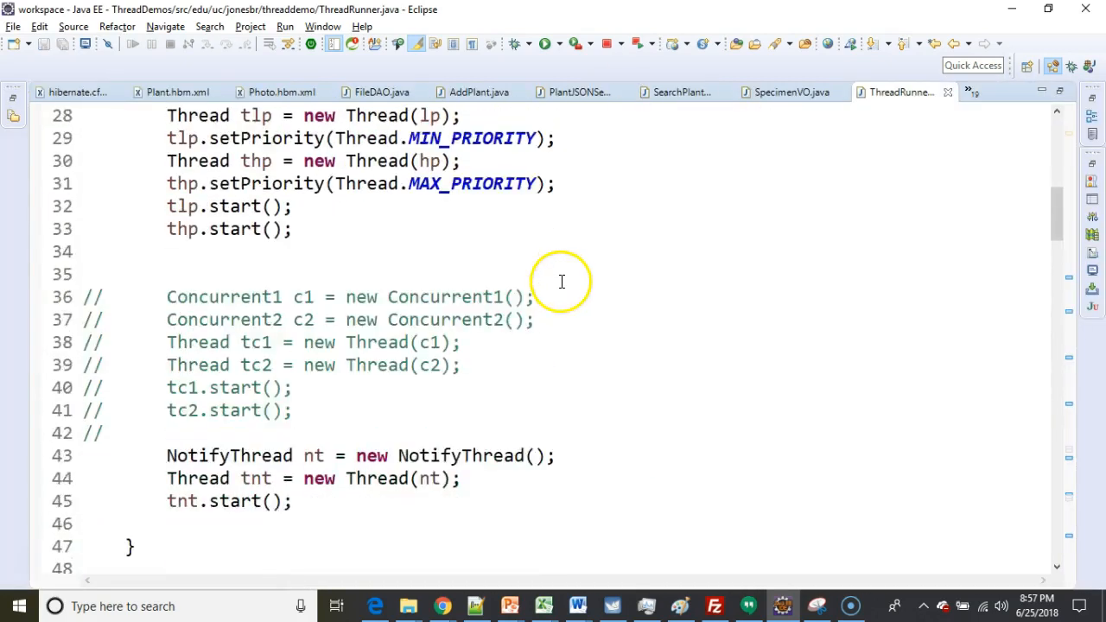
pyautogui.scroll(-3)
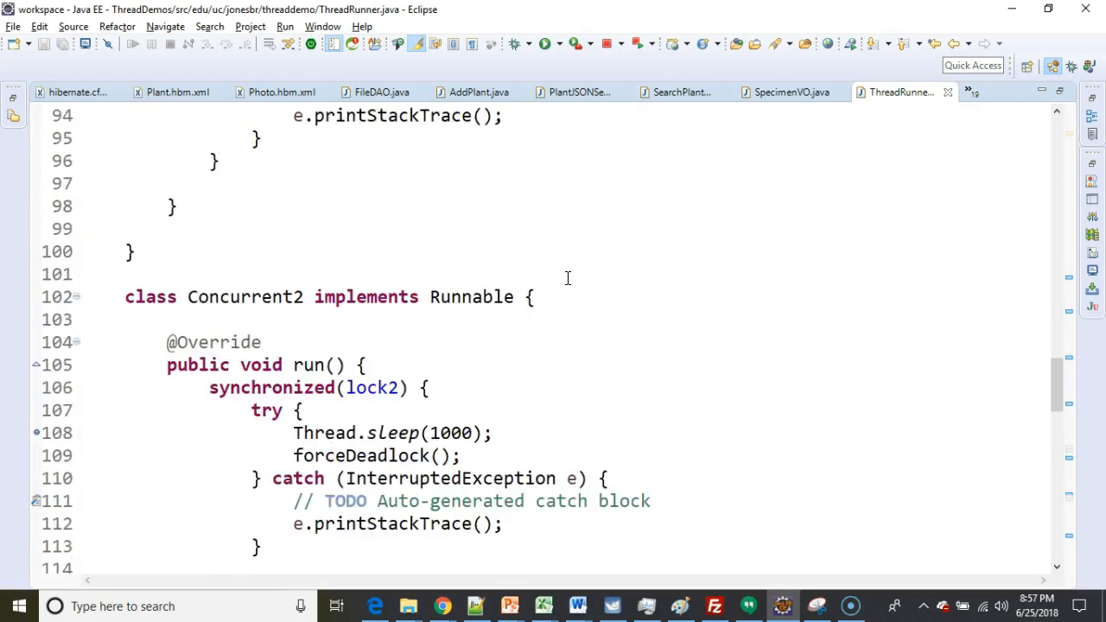
pyautogui.scroll(-3)
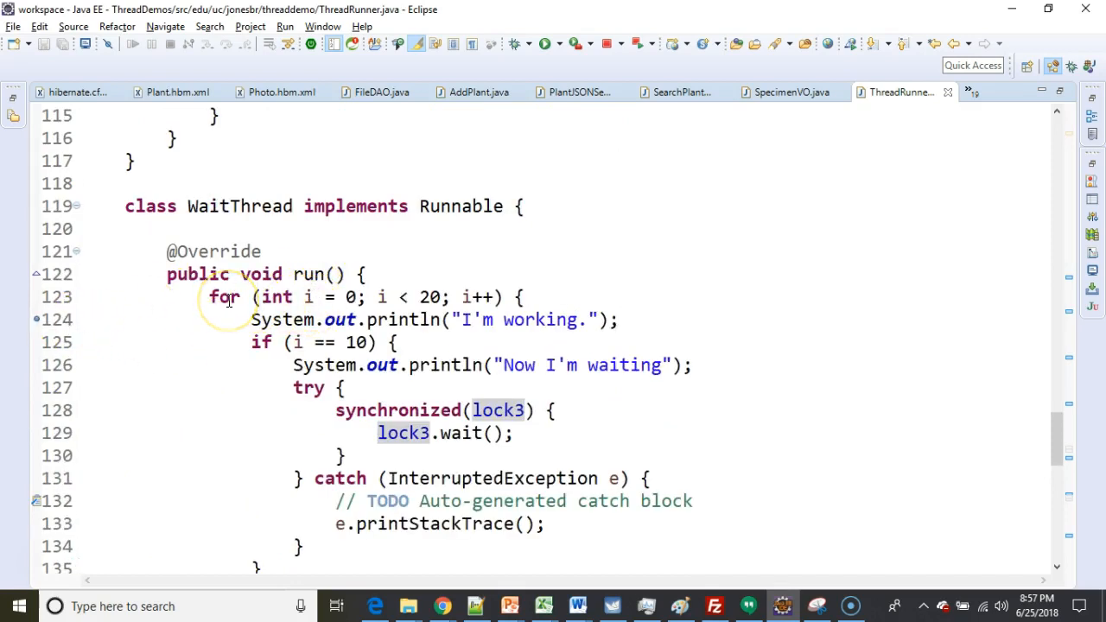
pyautogui.scroll(-3)
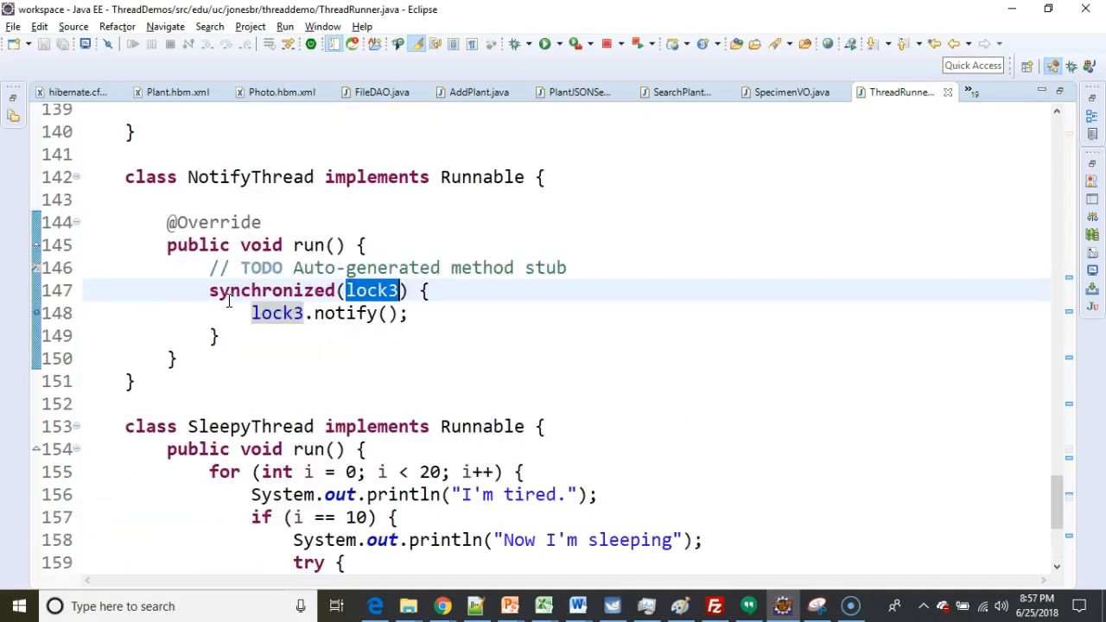
pyautogui.moveTo(35, 312)
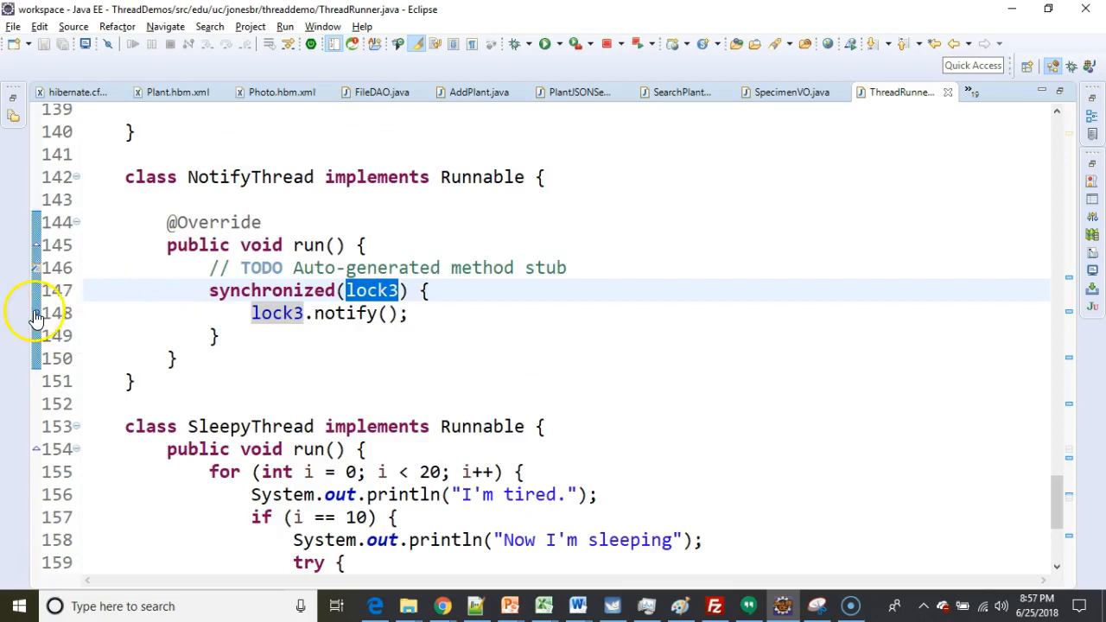
pyautogui.moveTo(830, 69)
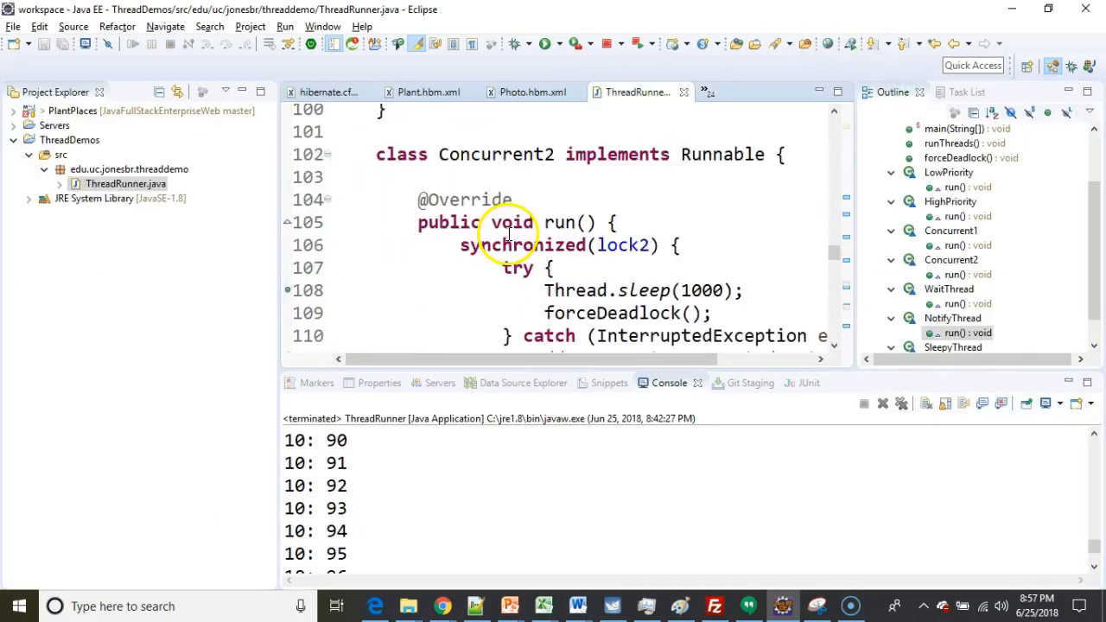
pyautogui.scroll(3)
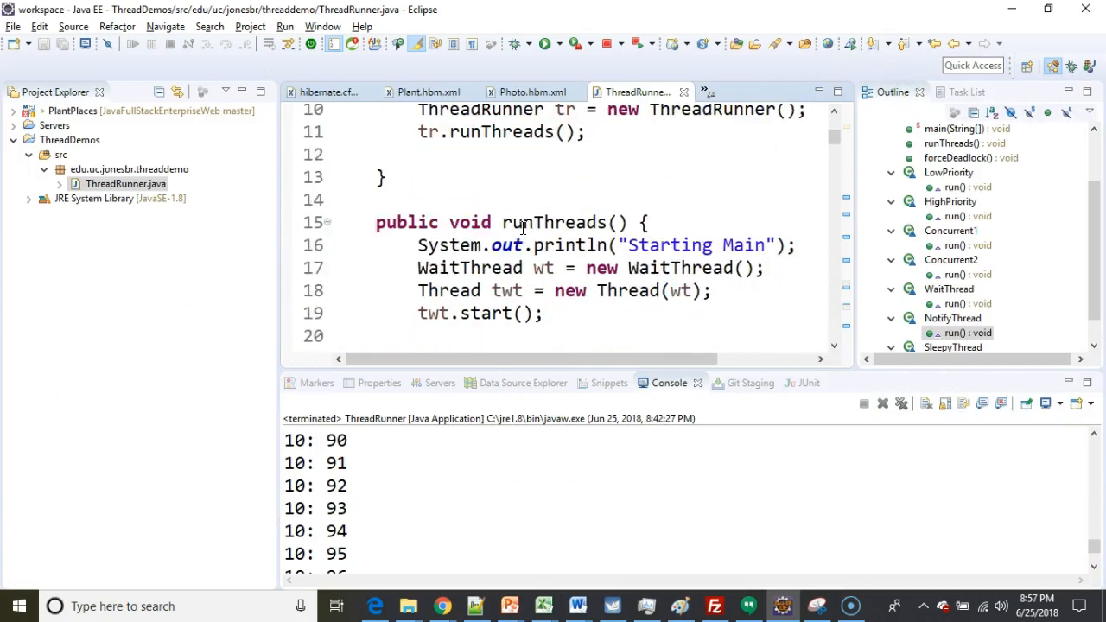
pyautogui.scroll(-3)
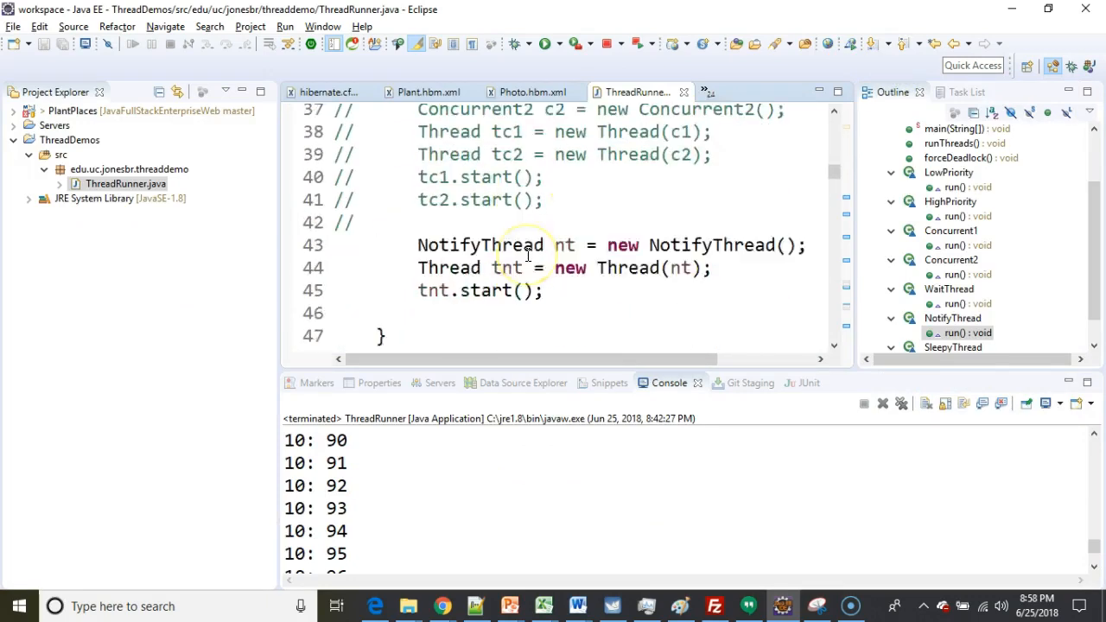
pyautogui.scroll(-3)
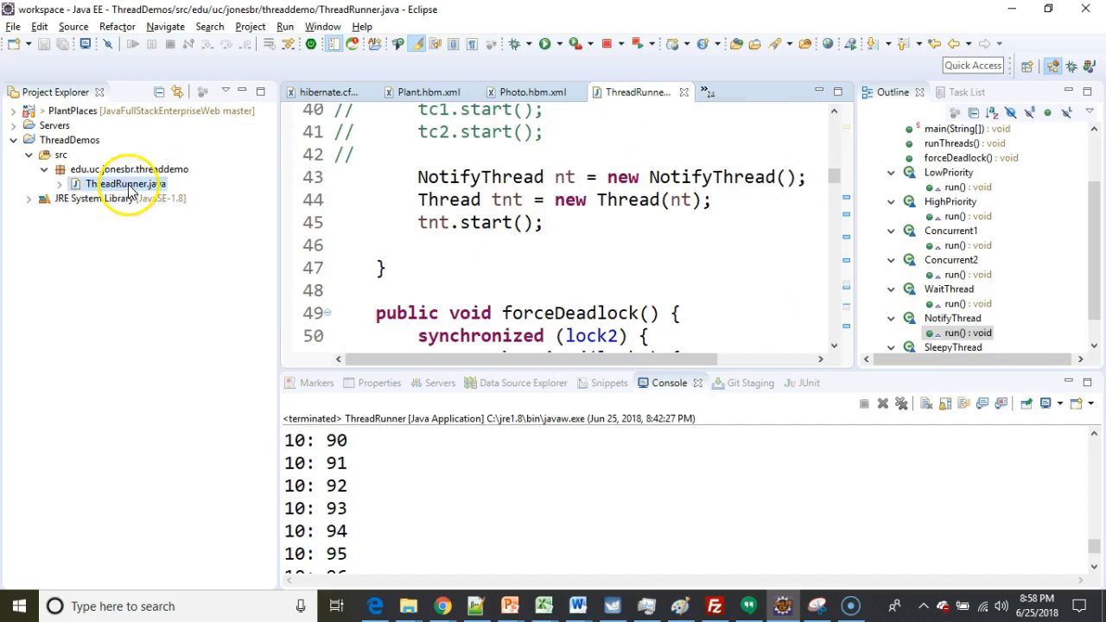
# Launch ThreadRunner via Debug As > Java Application and accept the Debug perspective switch
pyautogui.rightClick(121, 183)
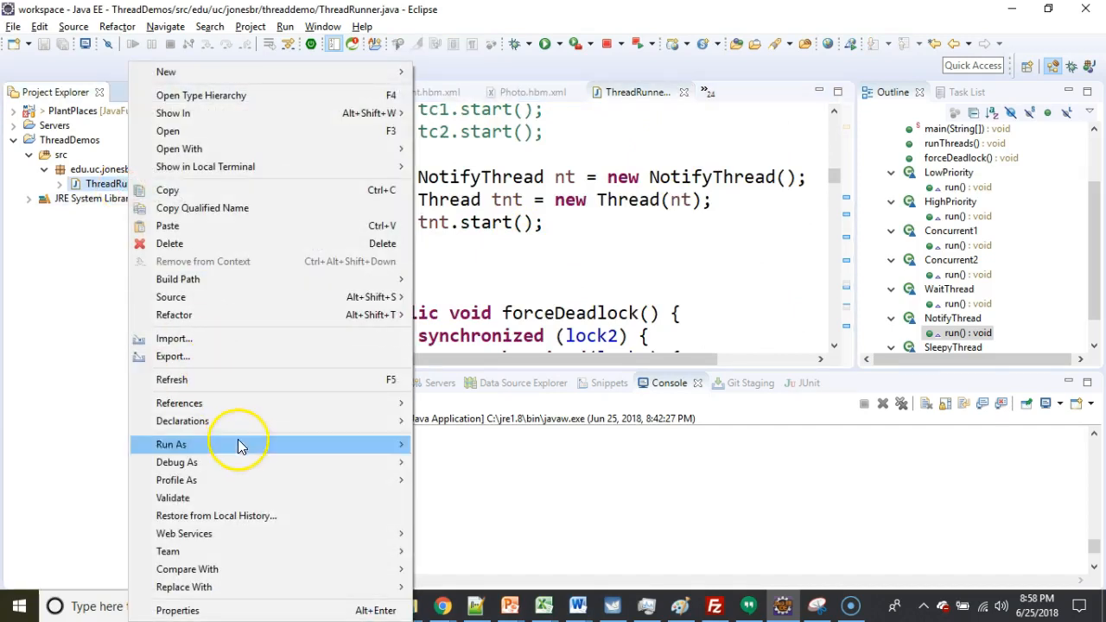
pyautogui.click(171, 444)
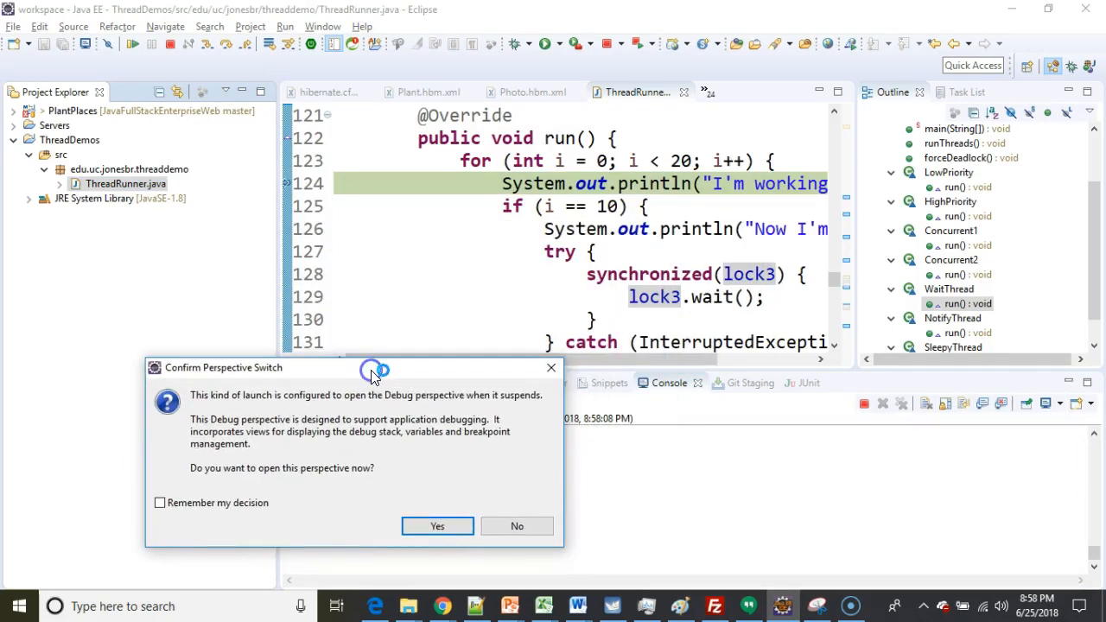
pyautogui.moveTo(371, 377)
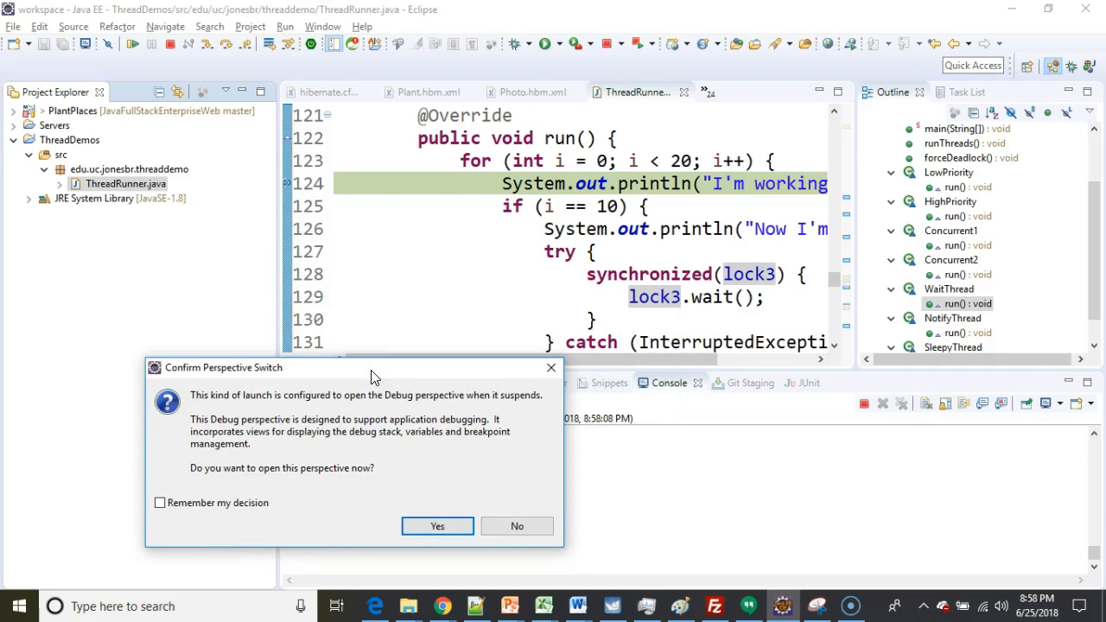
pyautogui.click(437, 525)
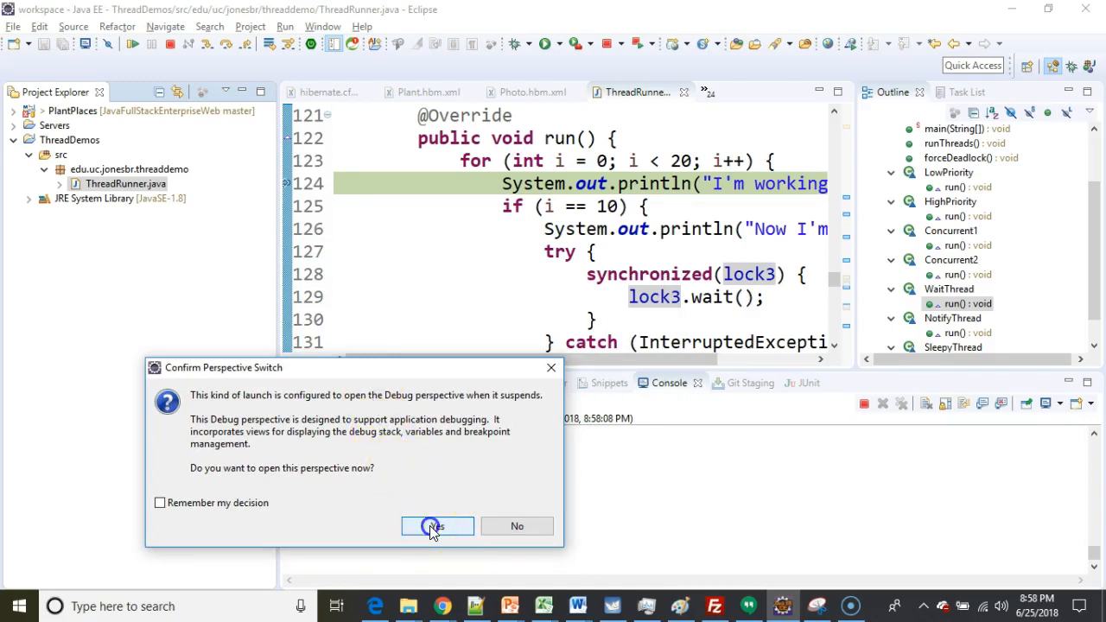
pyautogui.click(435, 525)
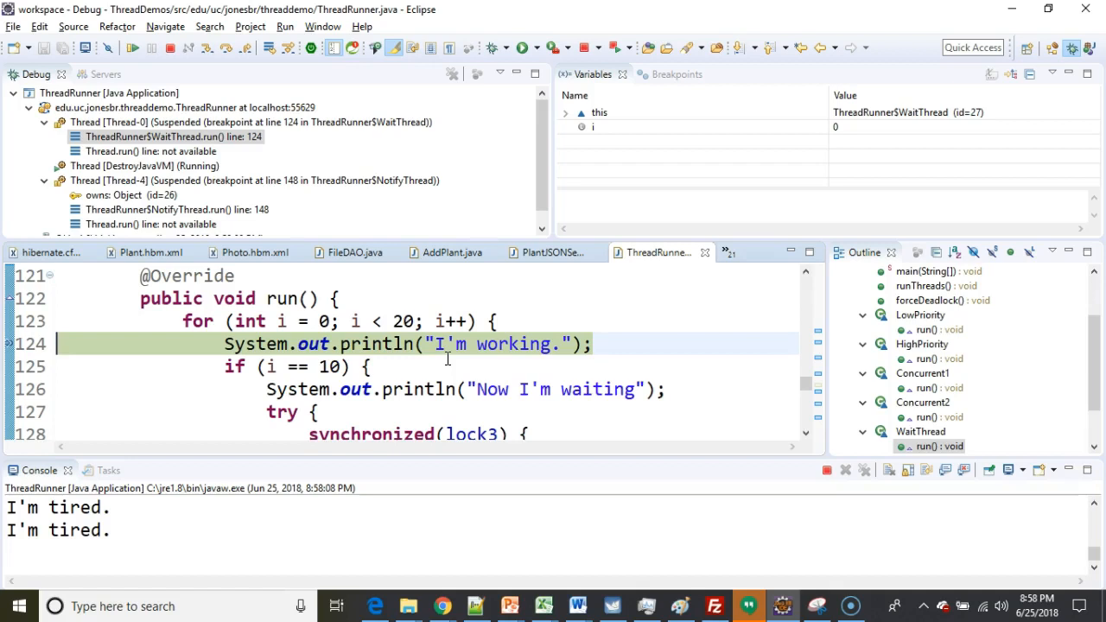
pyautogui.moveTo(388, 103)
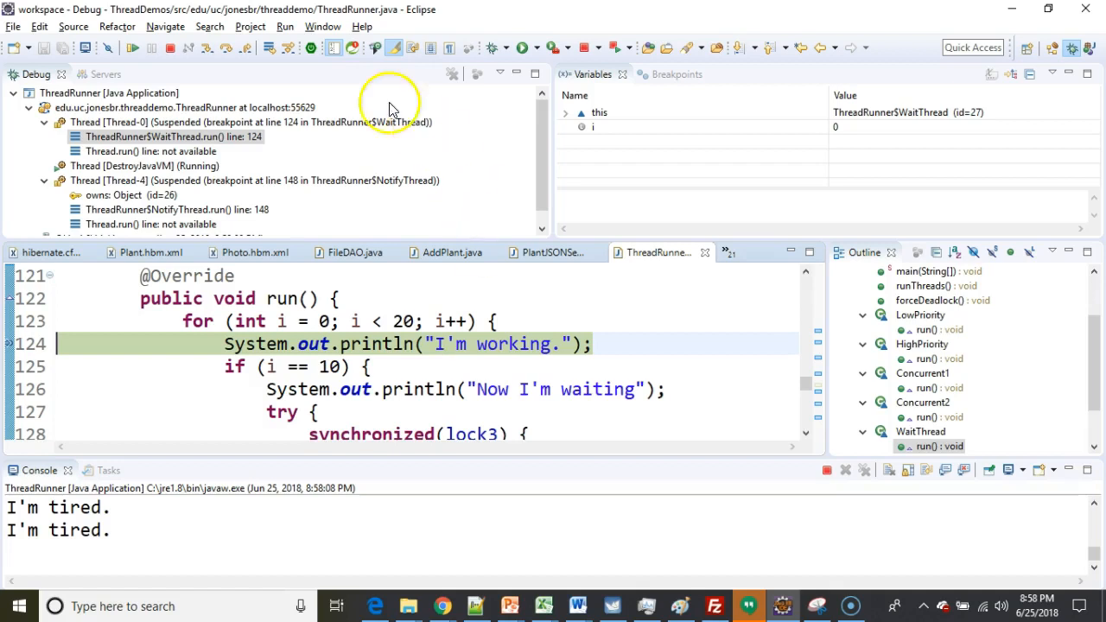
# Scroll the console output from the other threads and enlarge the Console view
pyautogui.scroll(-3)
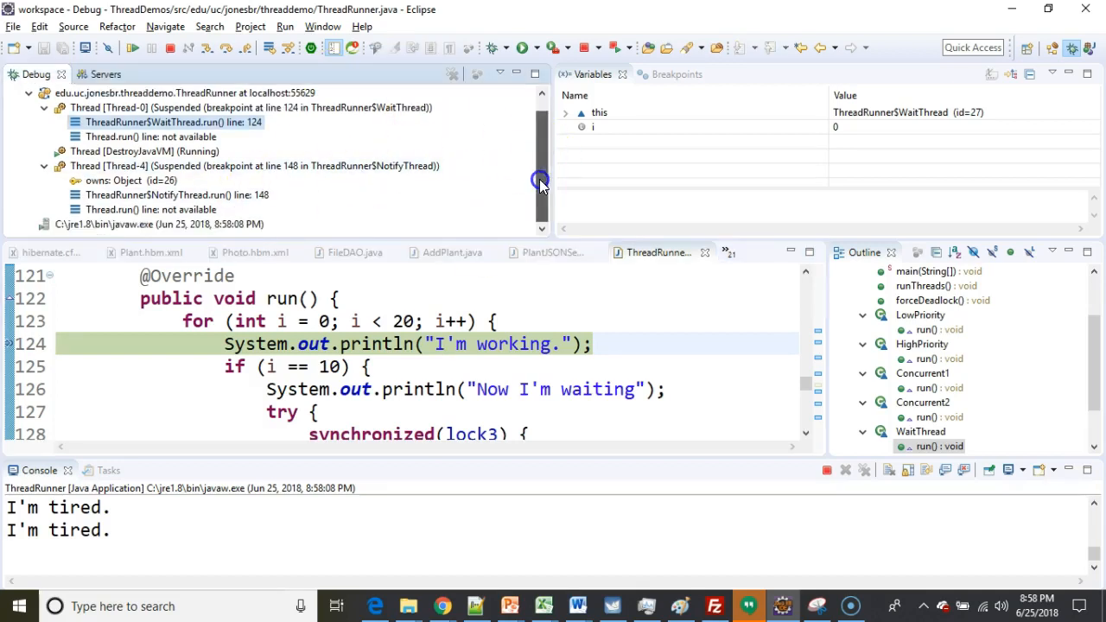
pyautogui.scroll(3)
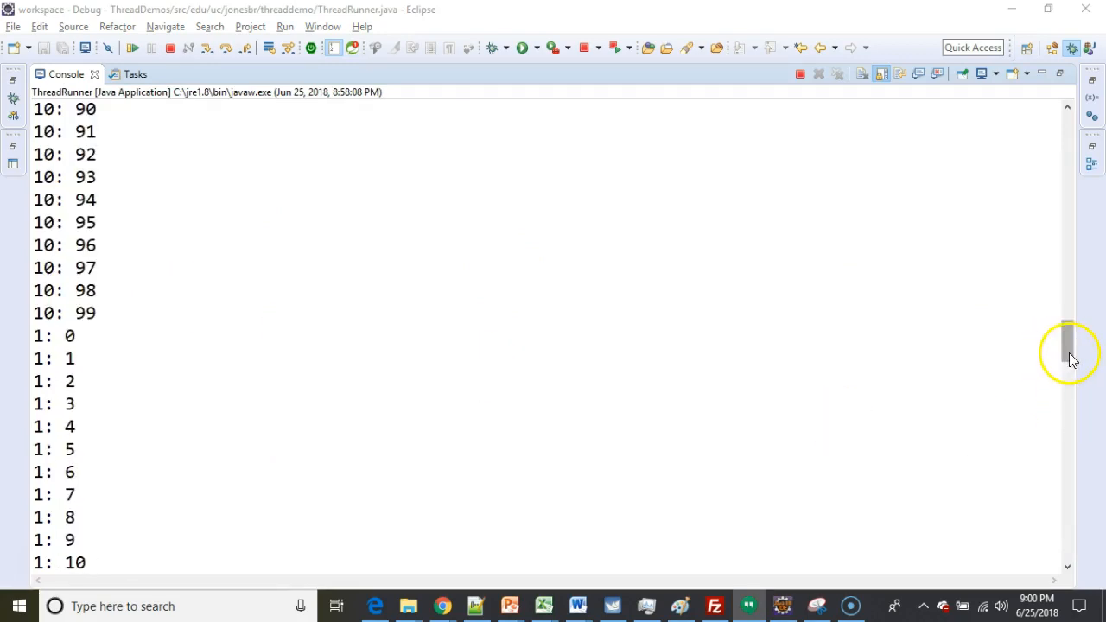
pyautogui.moveTo(1068, 357); pyautogui.dragTo(1068, 152)
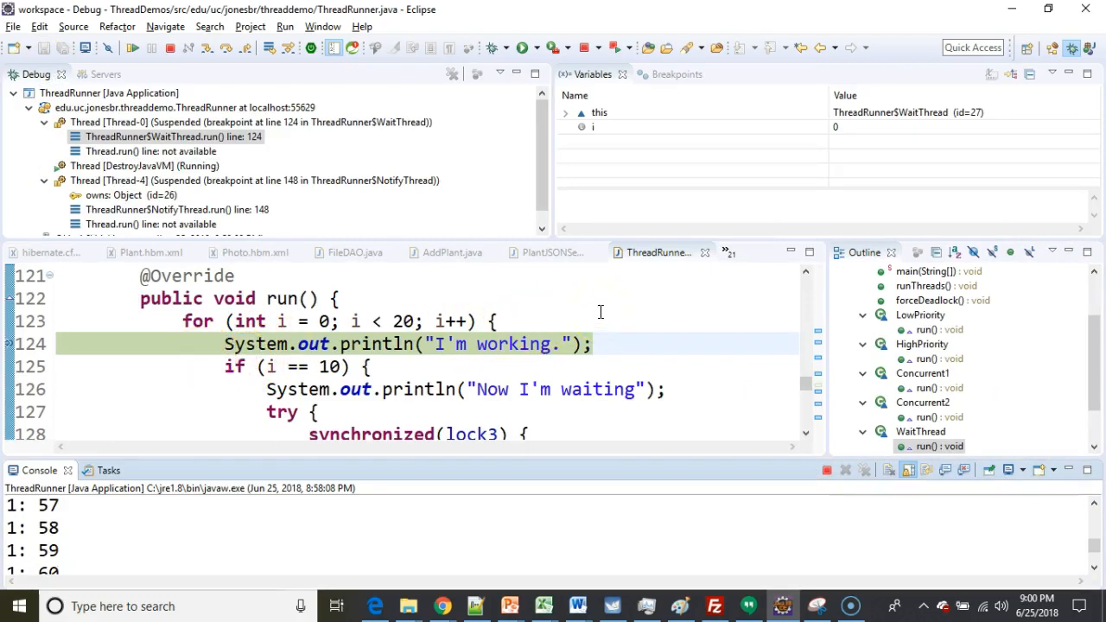
pyautogui.moveTo(543, 297)
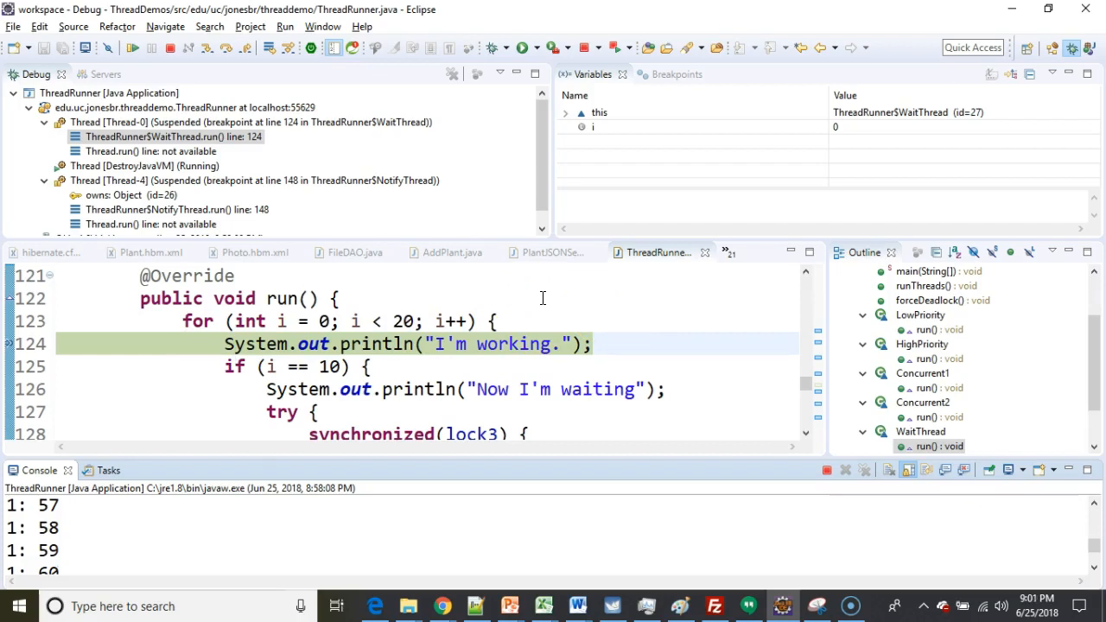
pyautogui.moveTo(539, 551)
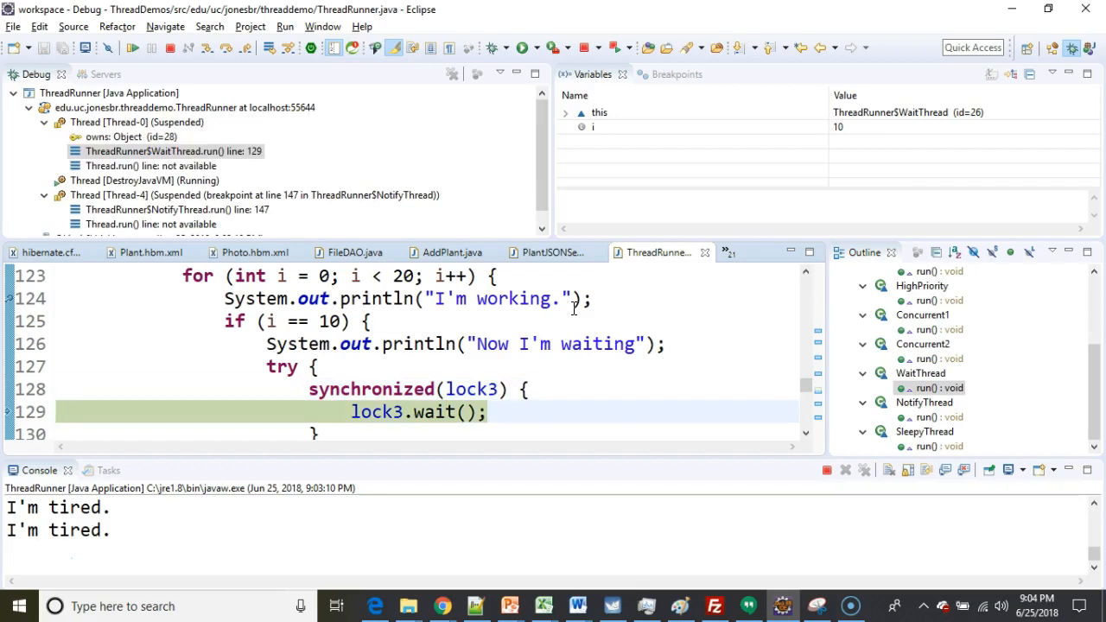
# Scroll the Debug view to inspect Thread-0 blocked in lock3.wait() with i at 10
pyautogui.scroll(-3)
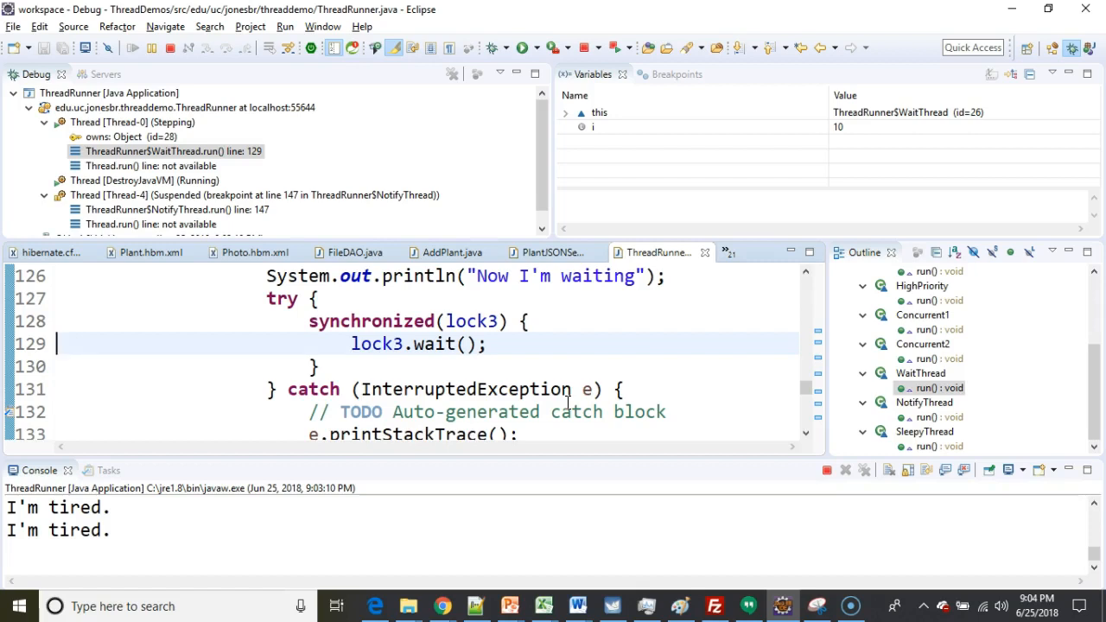
pyautogui.moveTo(505, 135)
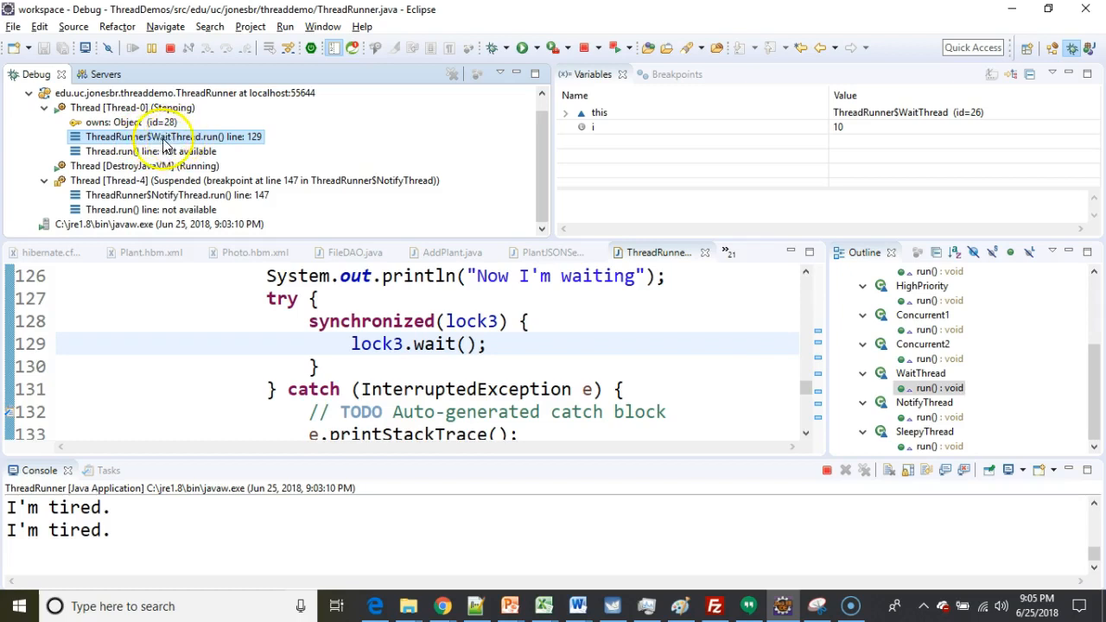
pyautogui.moveTo(171, 146)
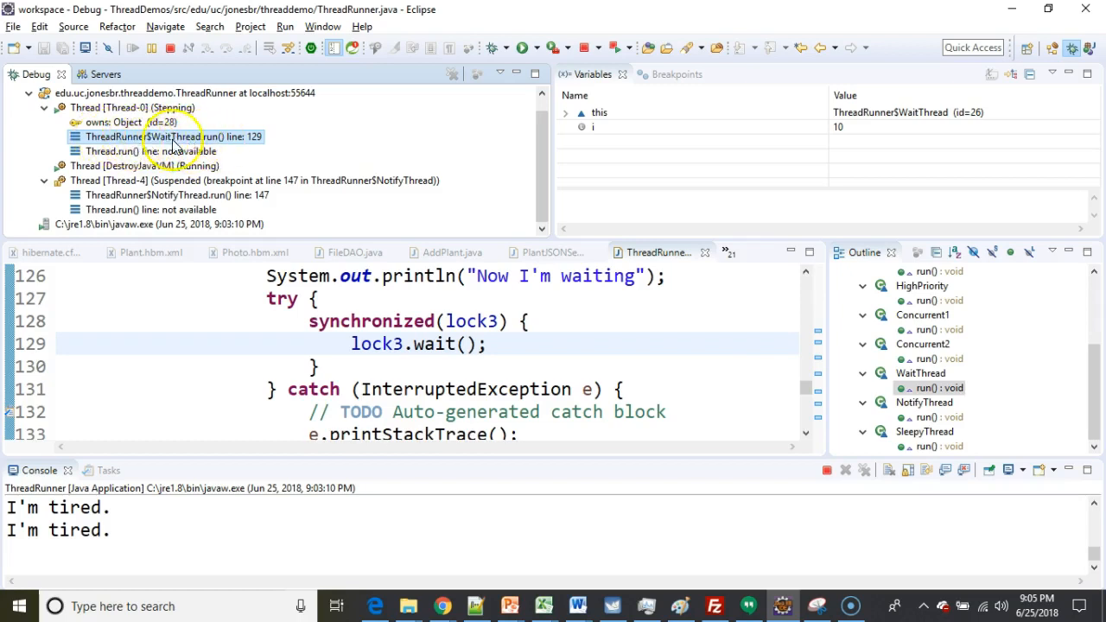
pyautogui.moveTo(194, 139)
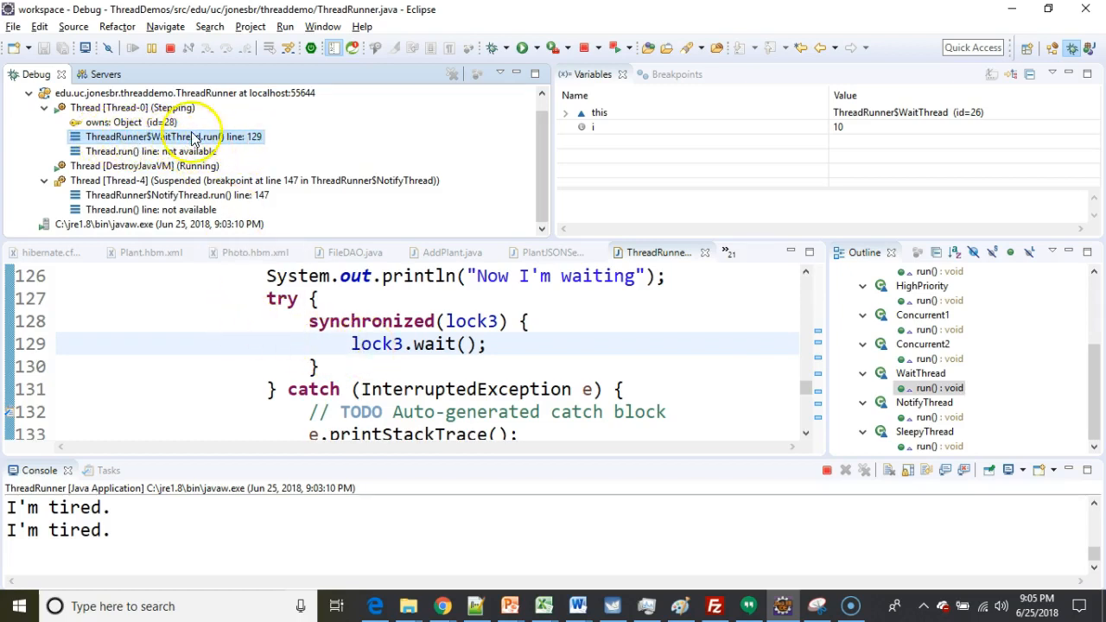
pyautogui.moveTo(297, 276)
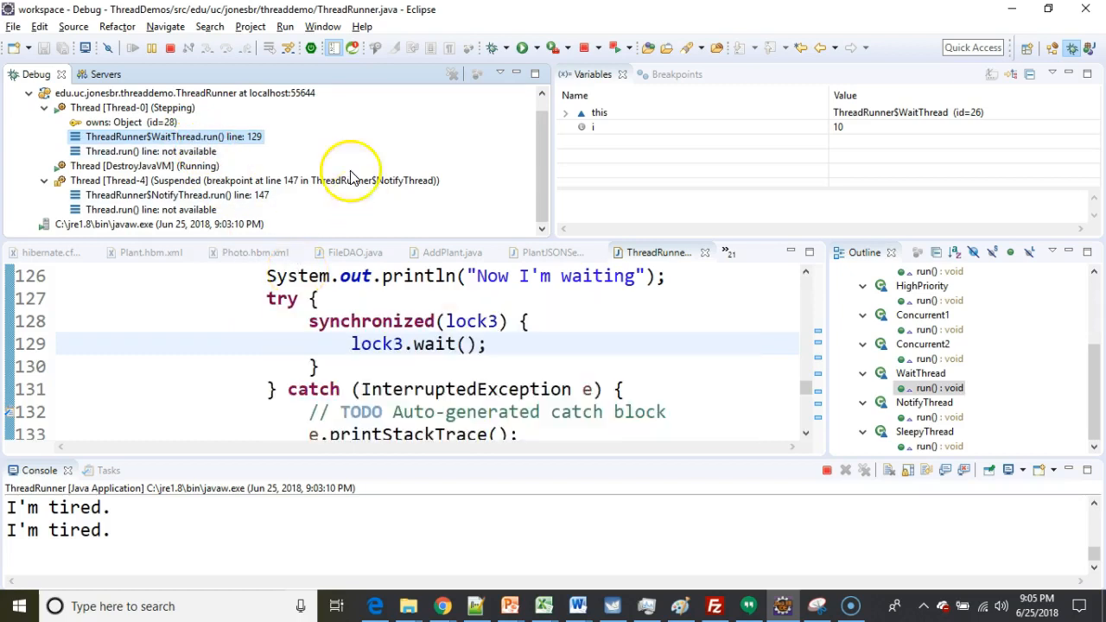
pyautogui.moveTo(276, 169)
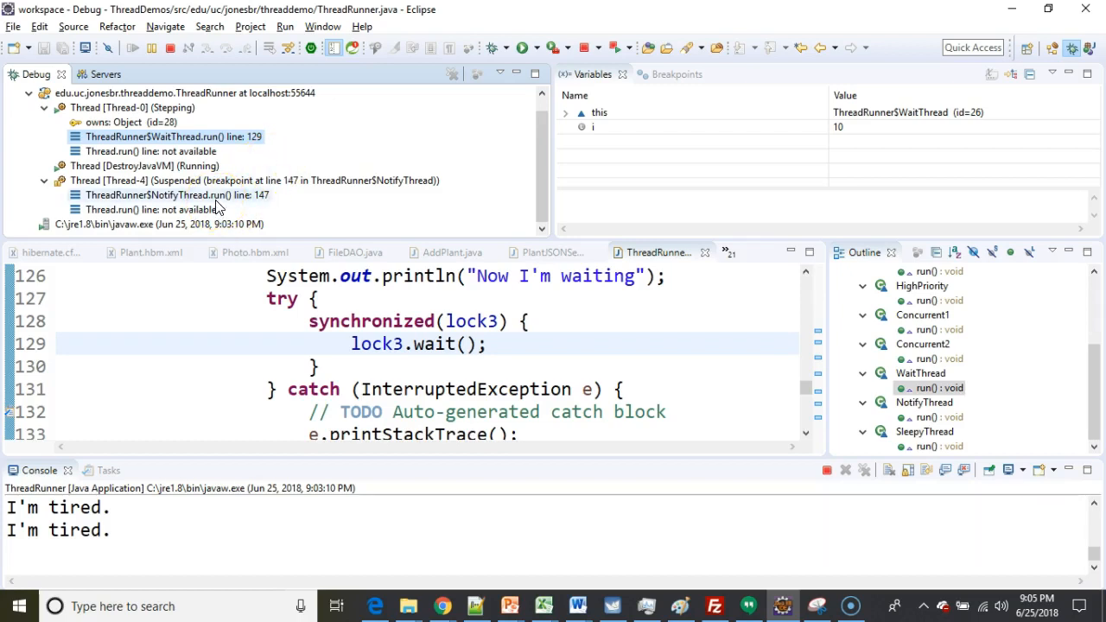
pyautogui.click(173, 193)
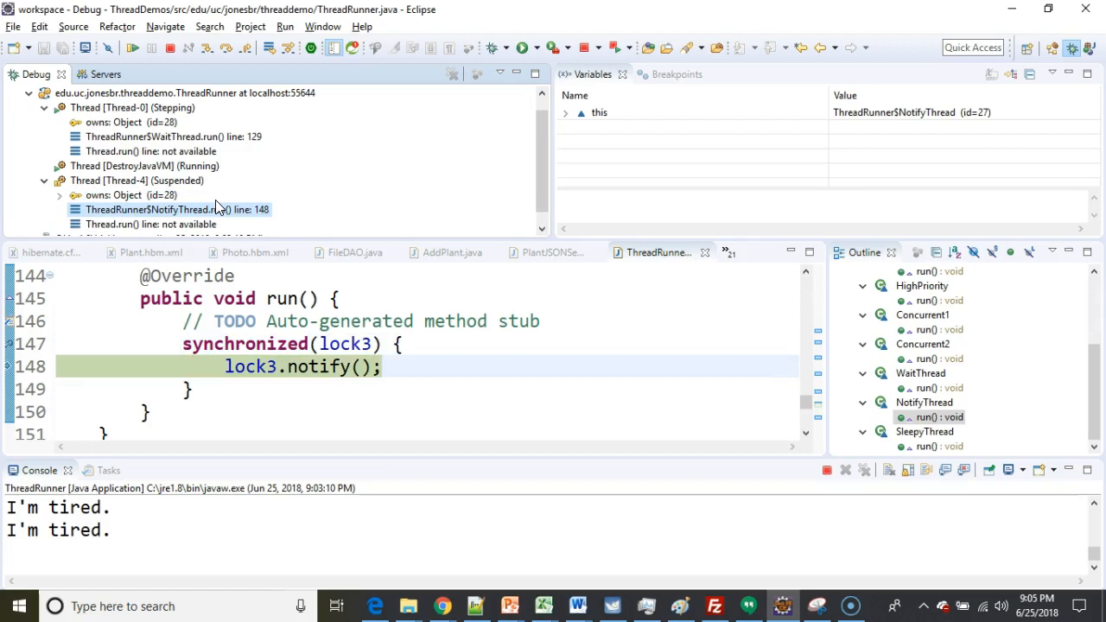
pyautogui.moveTo(263, 145)
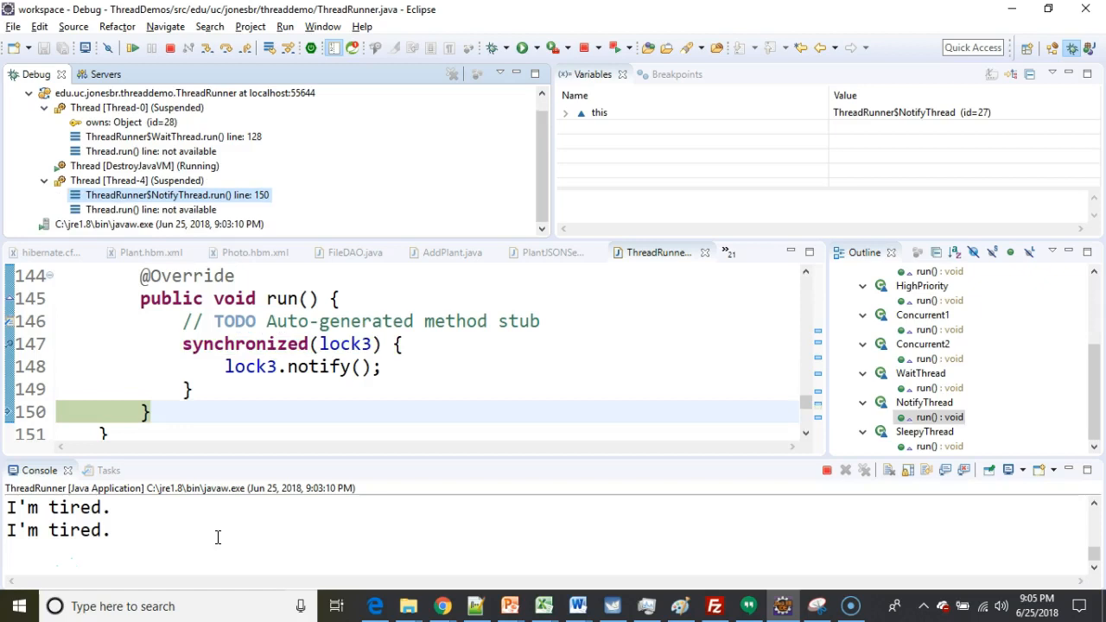
pyautogui.moveTo(252, 137)
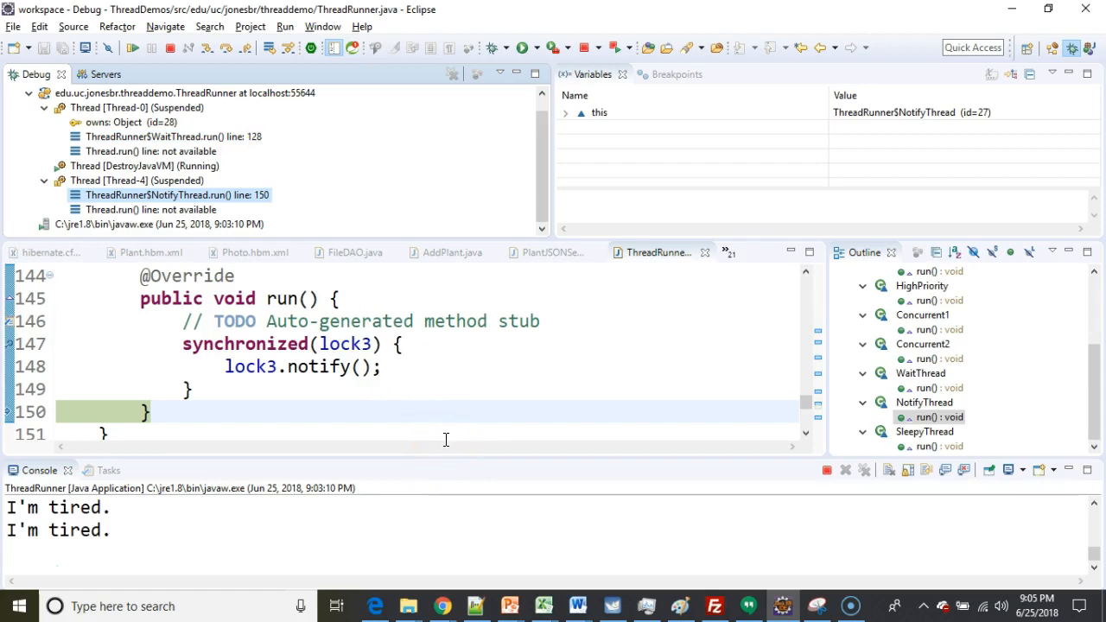
pyautogui.moveTo(363, 44)
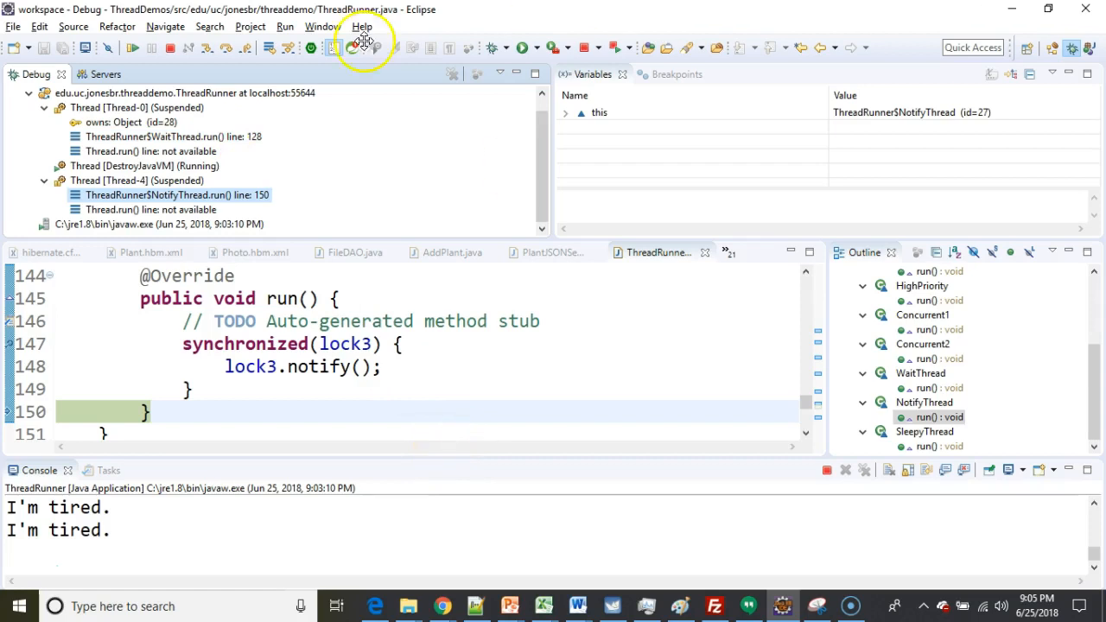
# Resume the program from the Run menu and scroll the console through the working, waiting and tired messages
pyautogui.click(285, 26)
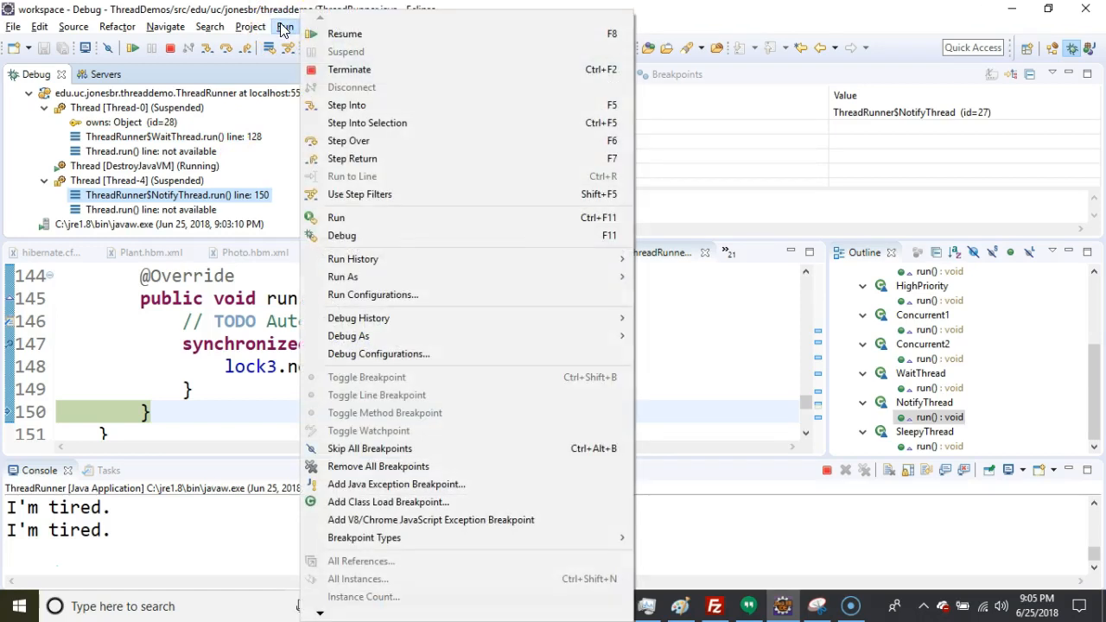
pyautogui.moveTo(465, 194)
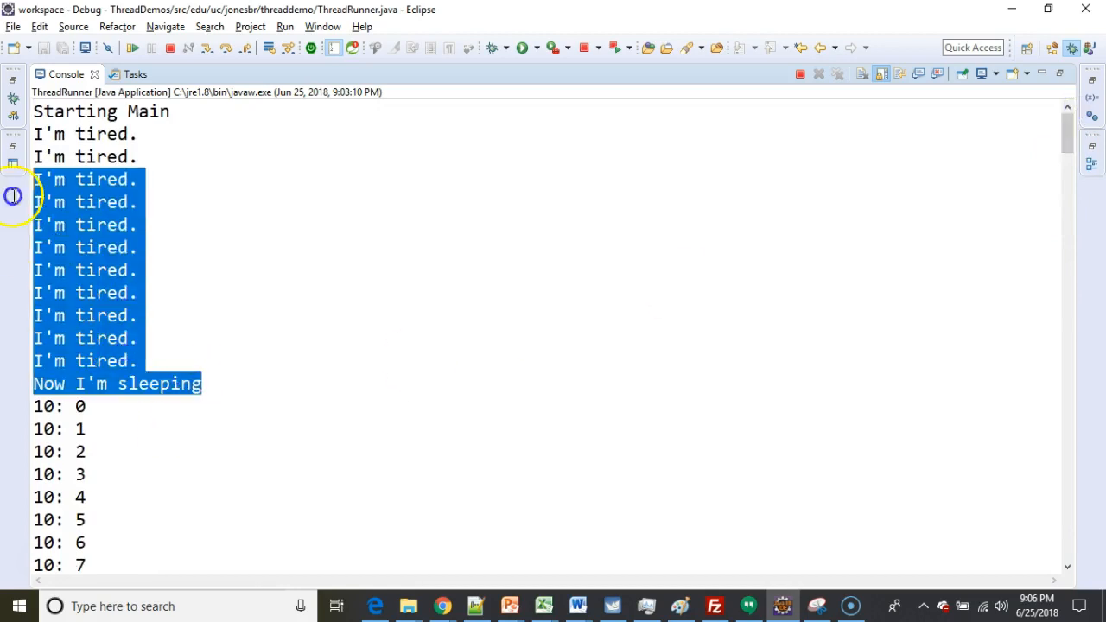
pyautogui.scroll(-3)
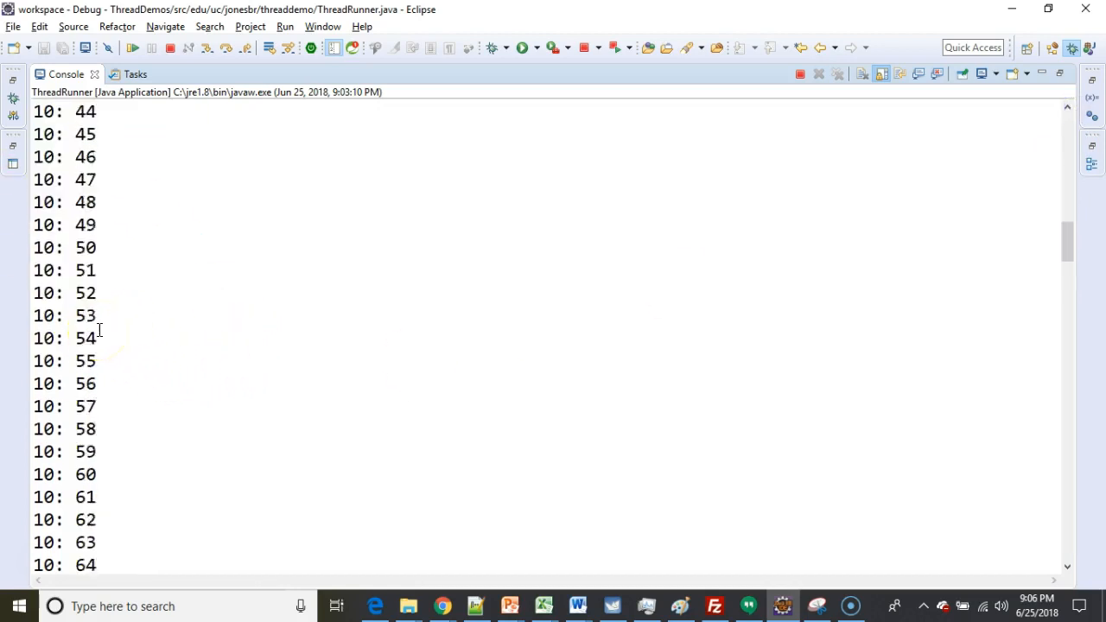
pyautogui.scroll(-3)
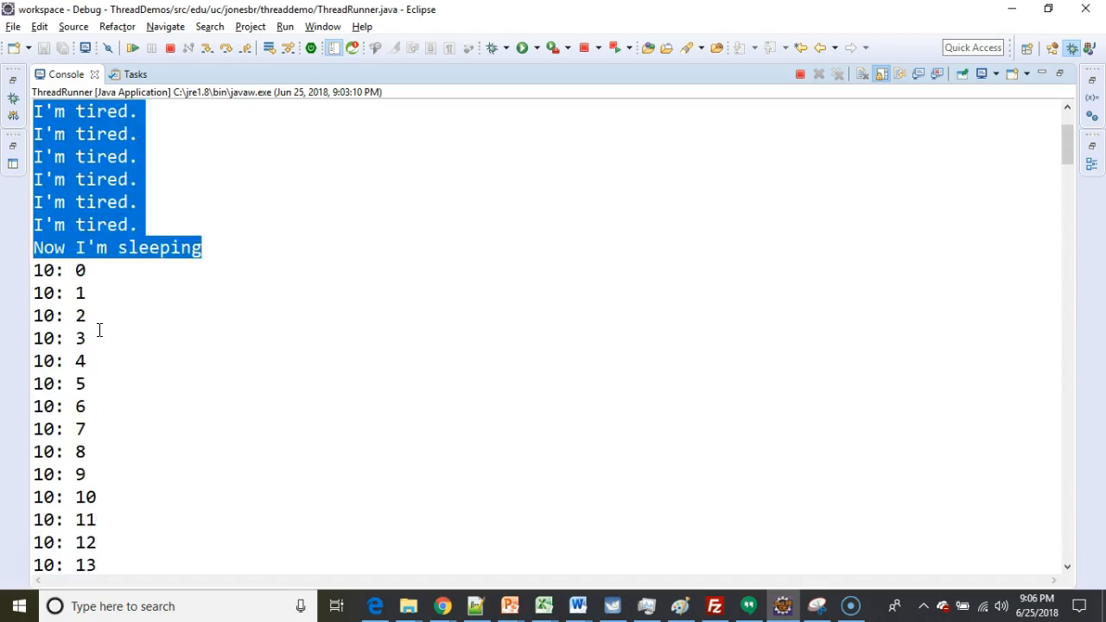
pyautogui.scroll(-3)
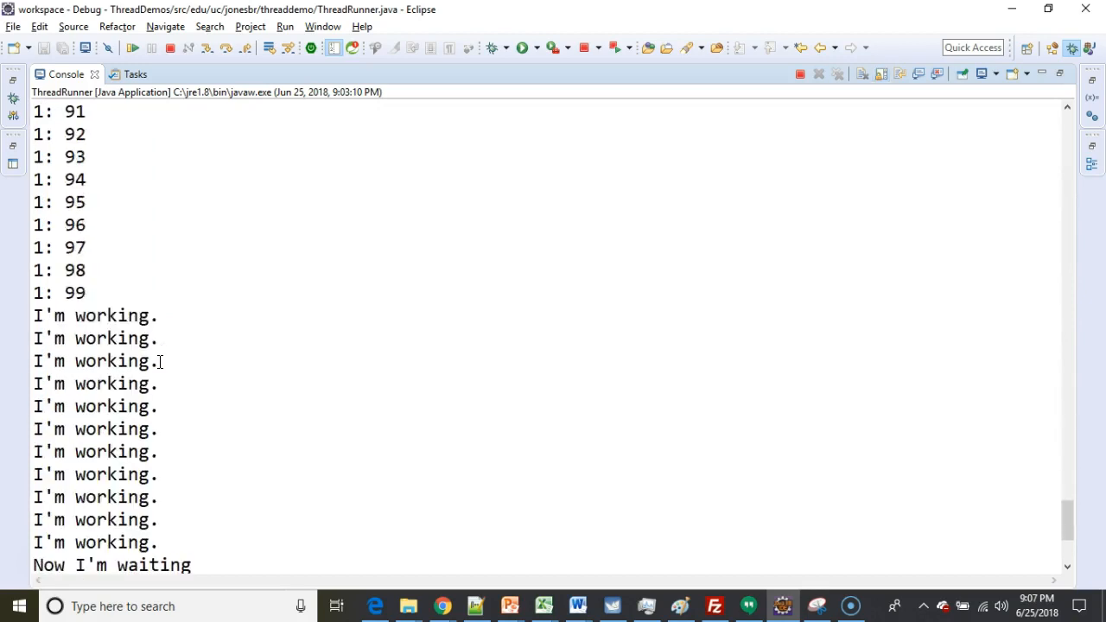
pyautogui.scroll(-3)
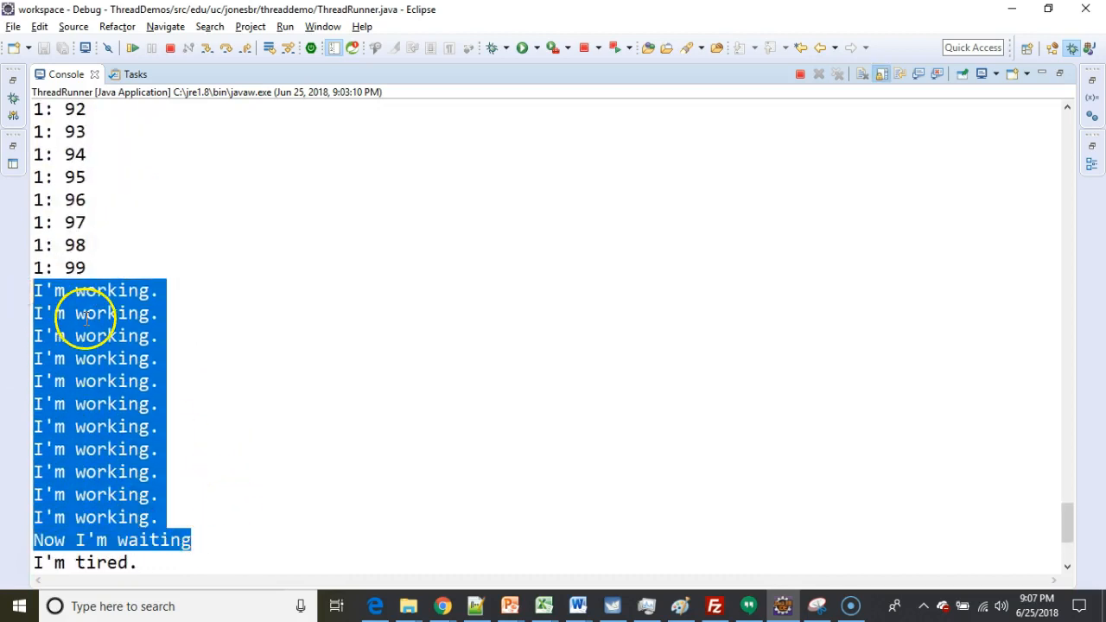
pyautogui.moveTo(112, 325)
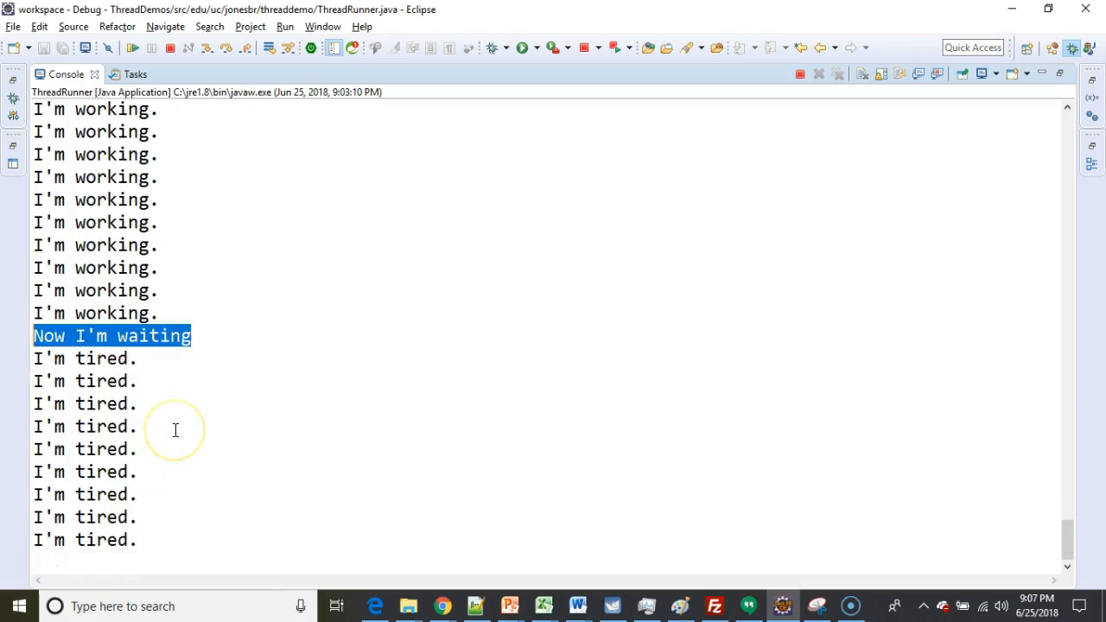
pyautogui.moveTo(159, 522)
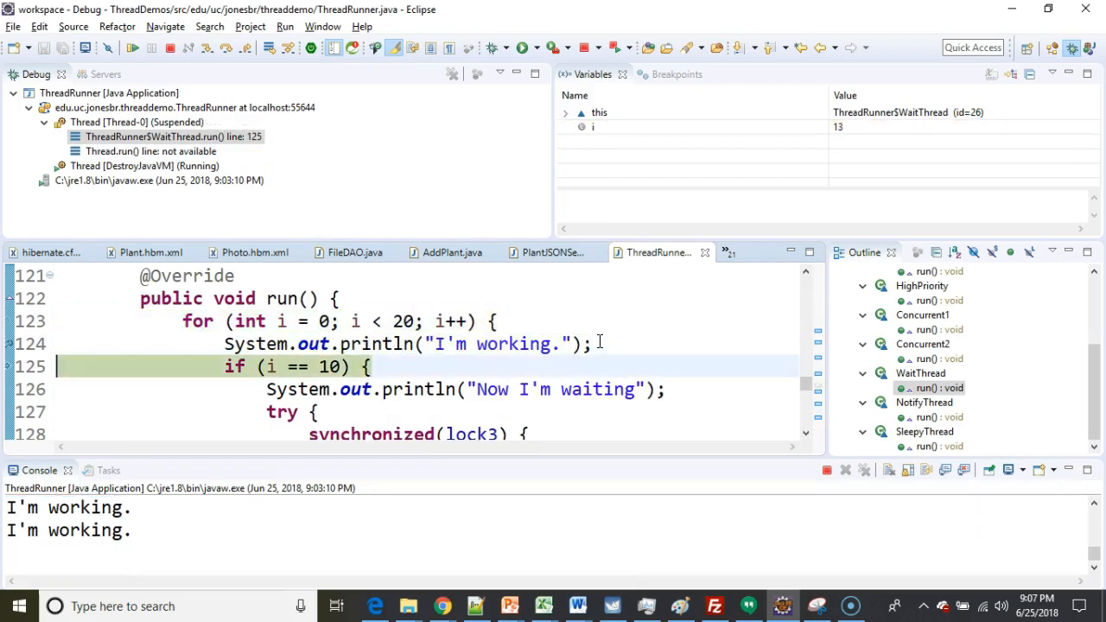
pyautogui.moveTo(607, 458)
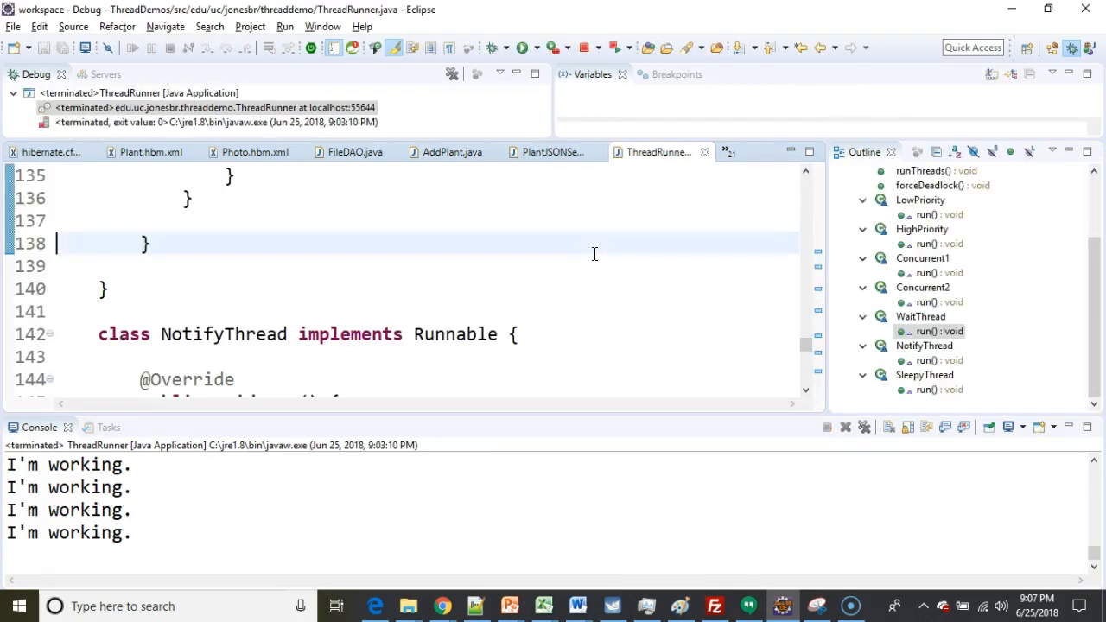
pyautogui.moveTo(819, 240)
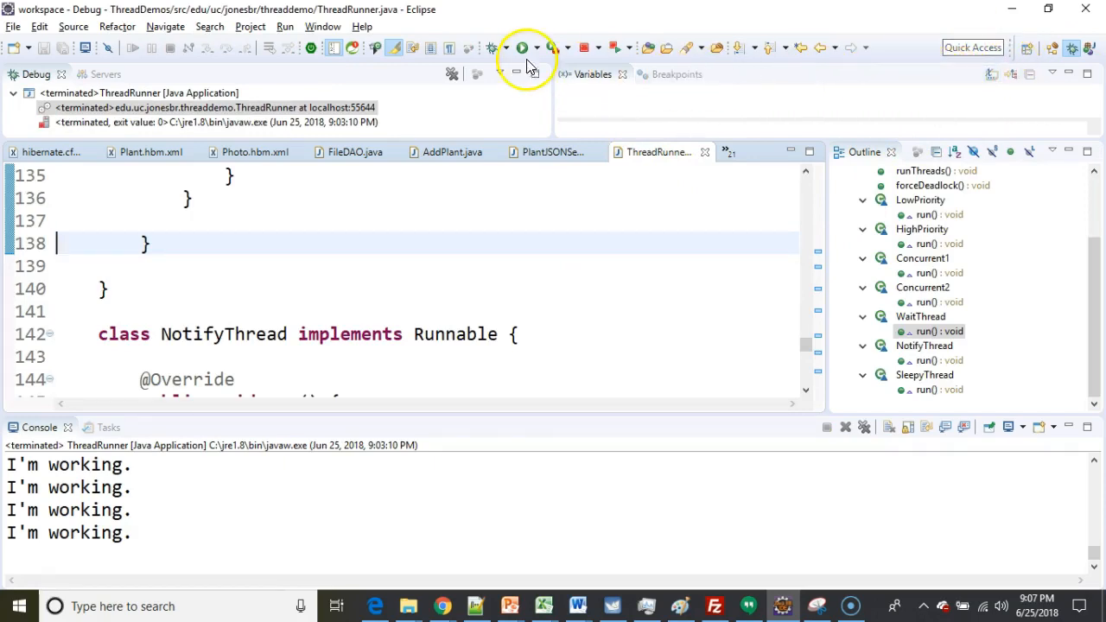
pyautogui.moveTo(1051, 55)
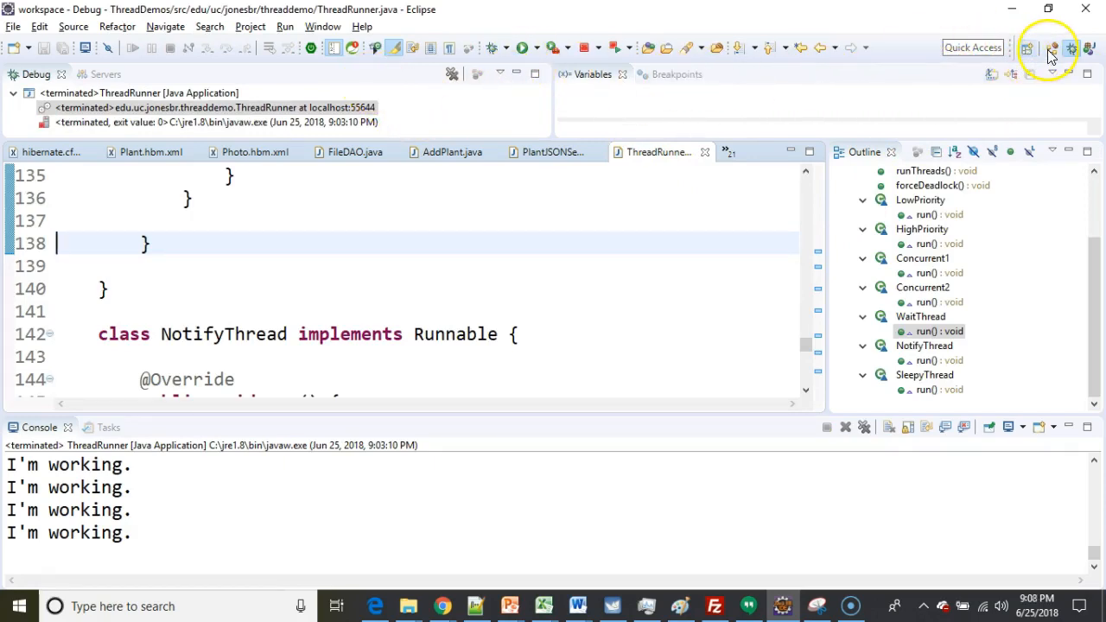
pyautogui.moveTo(1072, 49)
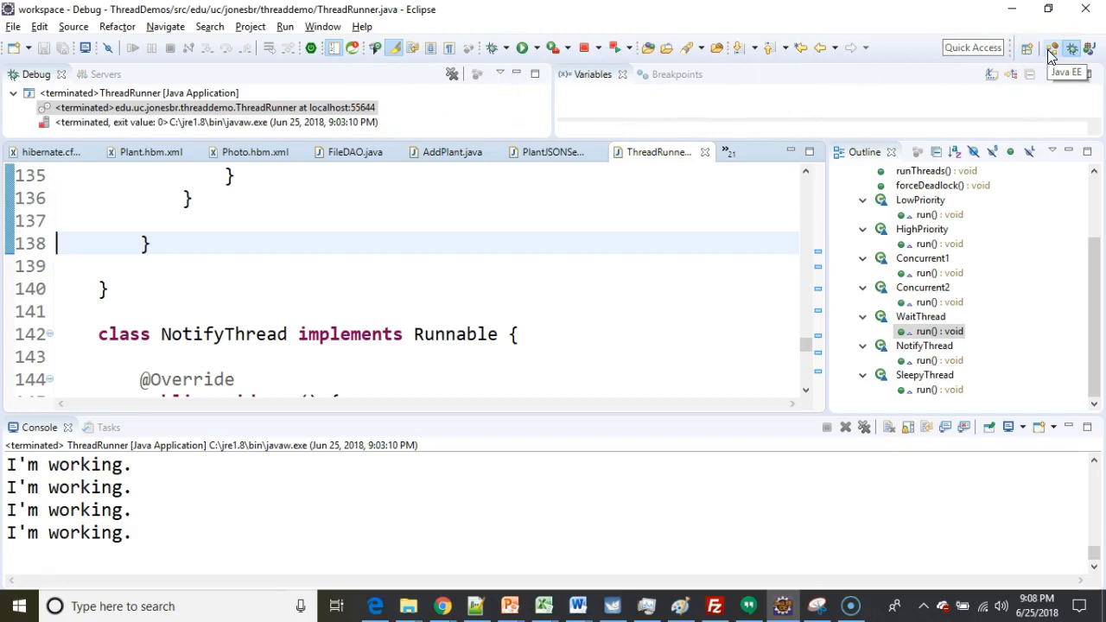
# Return to the Java EE perspective and run ThreadRunner as a plain Java application
pyautogui.click(1072, 49)
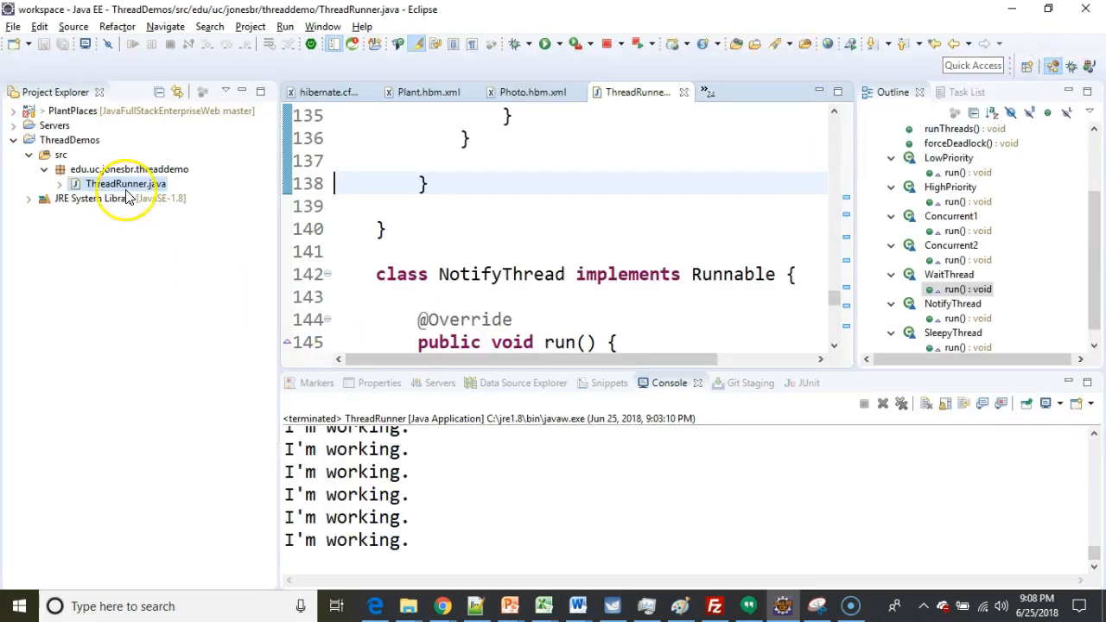
pyautogui.rightClick(124, 183)
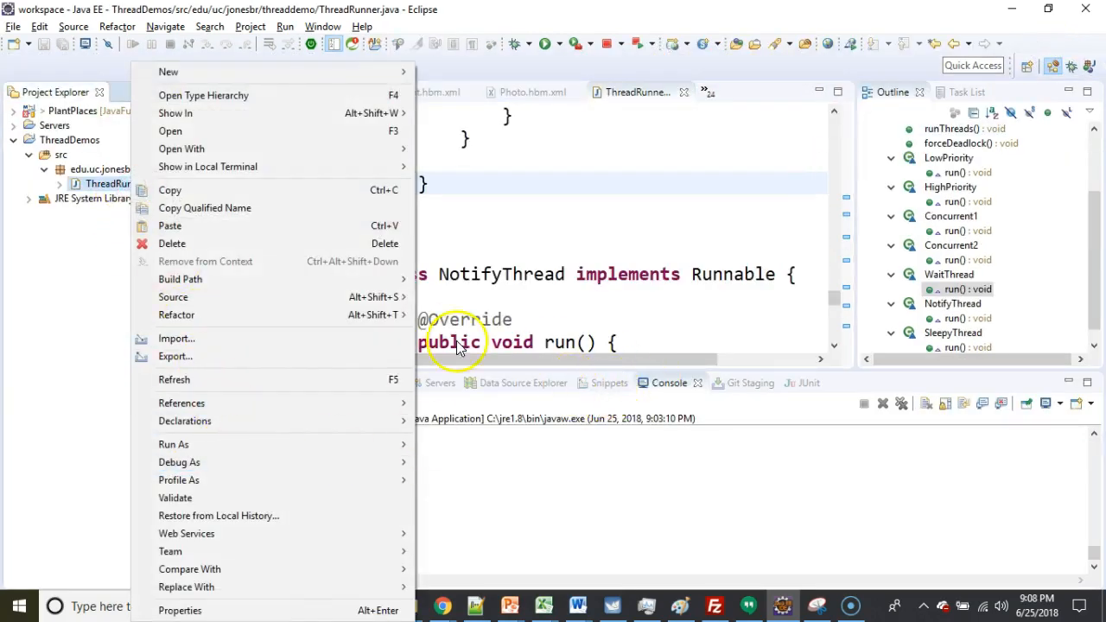
pyautogui.moveTo(277, 443)
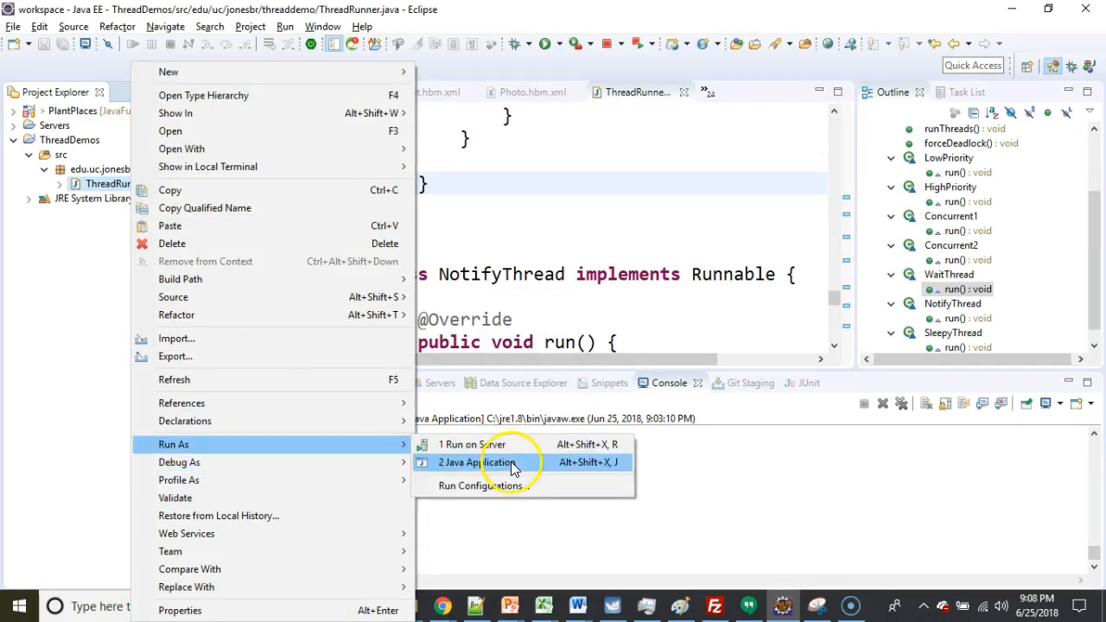
pyautogui.click(488, 463)
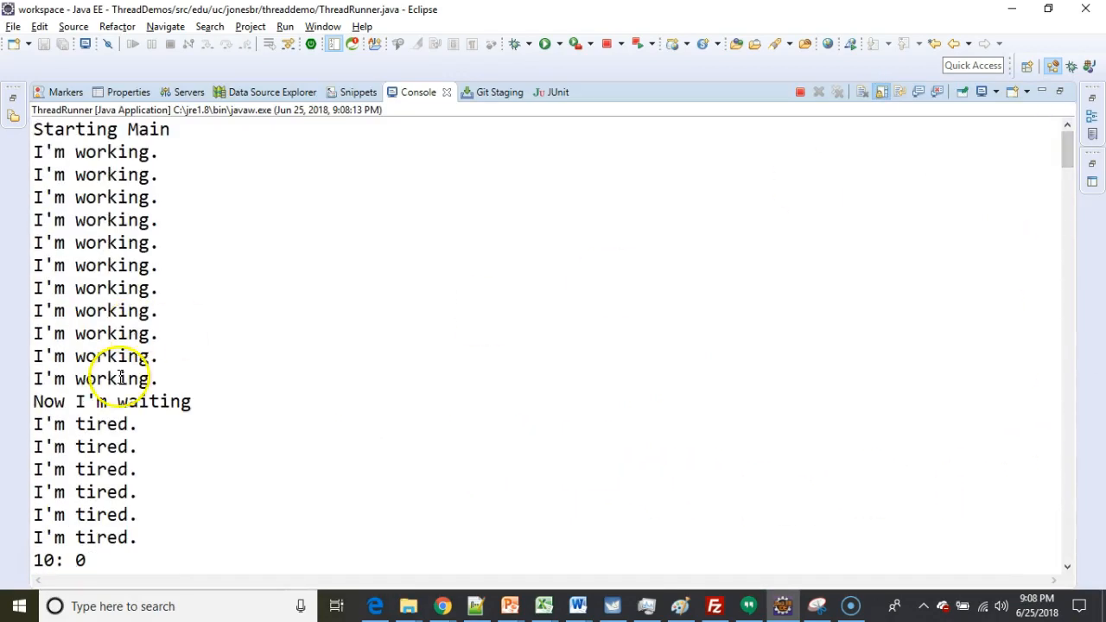
# Scroll the enlarged console through the interleaved working, waiting, tired and count output
pyautogui.scroll(-3)
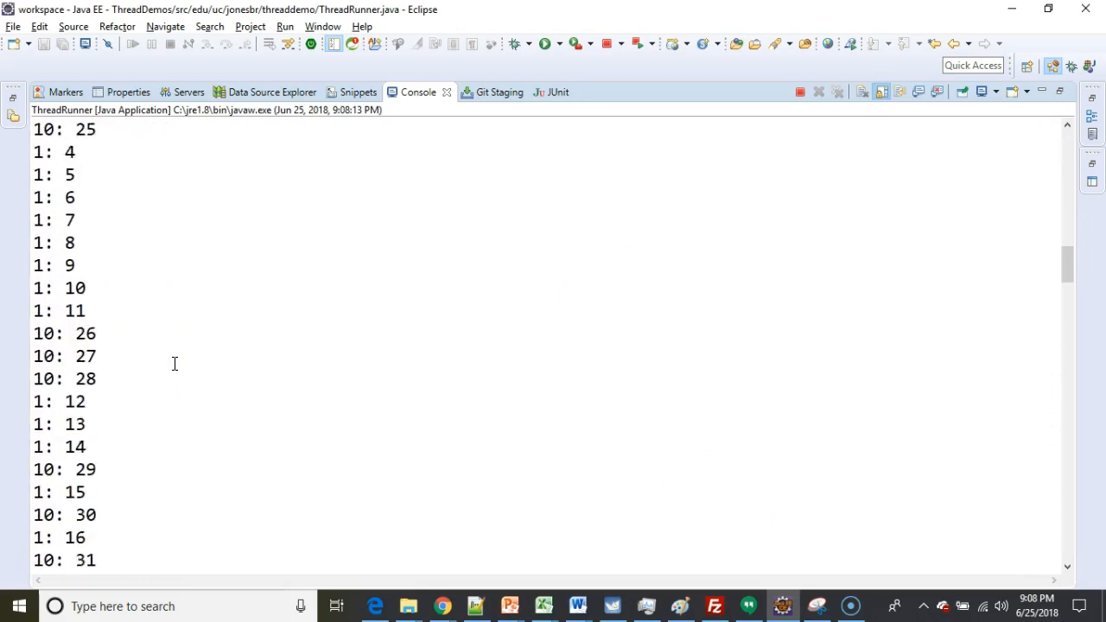
pyautogui.scroll(-3)
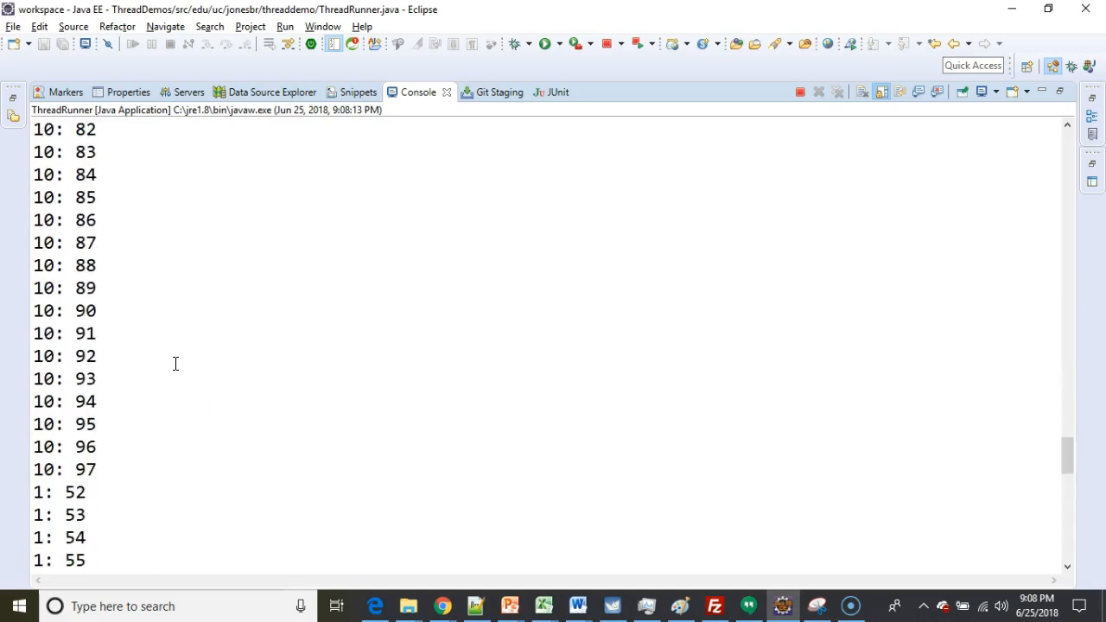
pyautogui.scroll(-3)
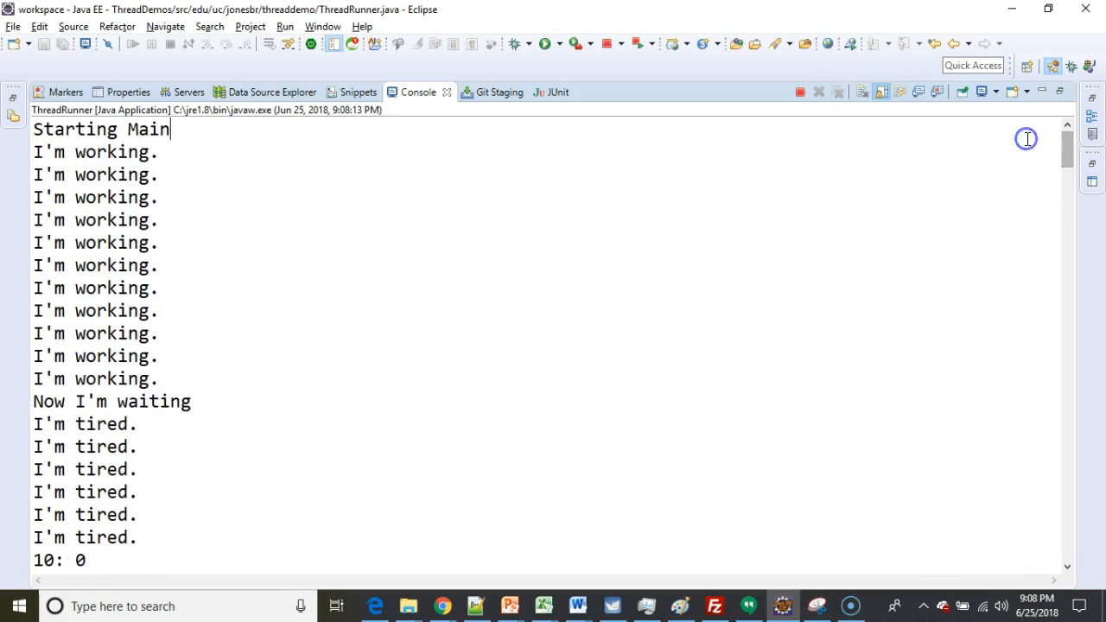
pyautogui.moveTo(1028, 138)
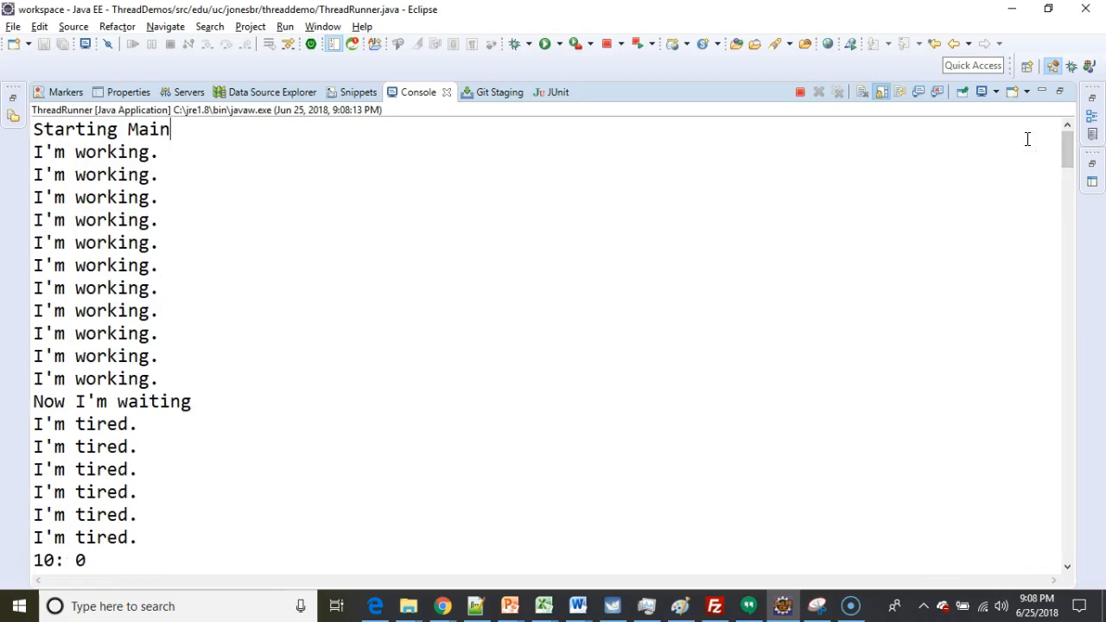